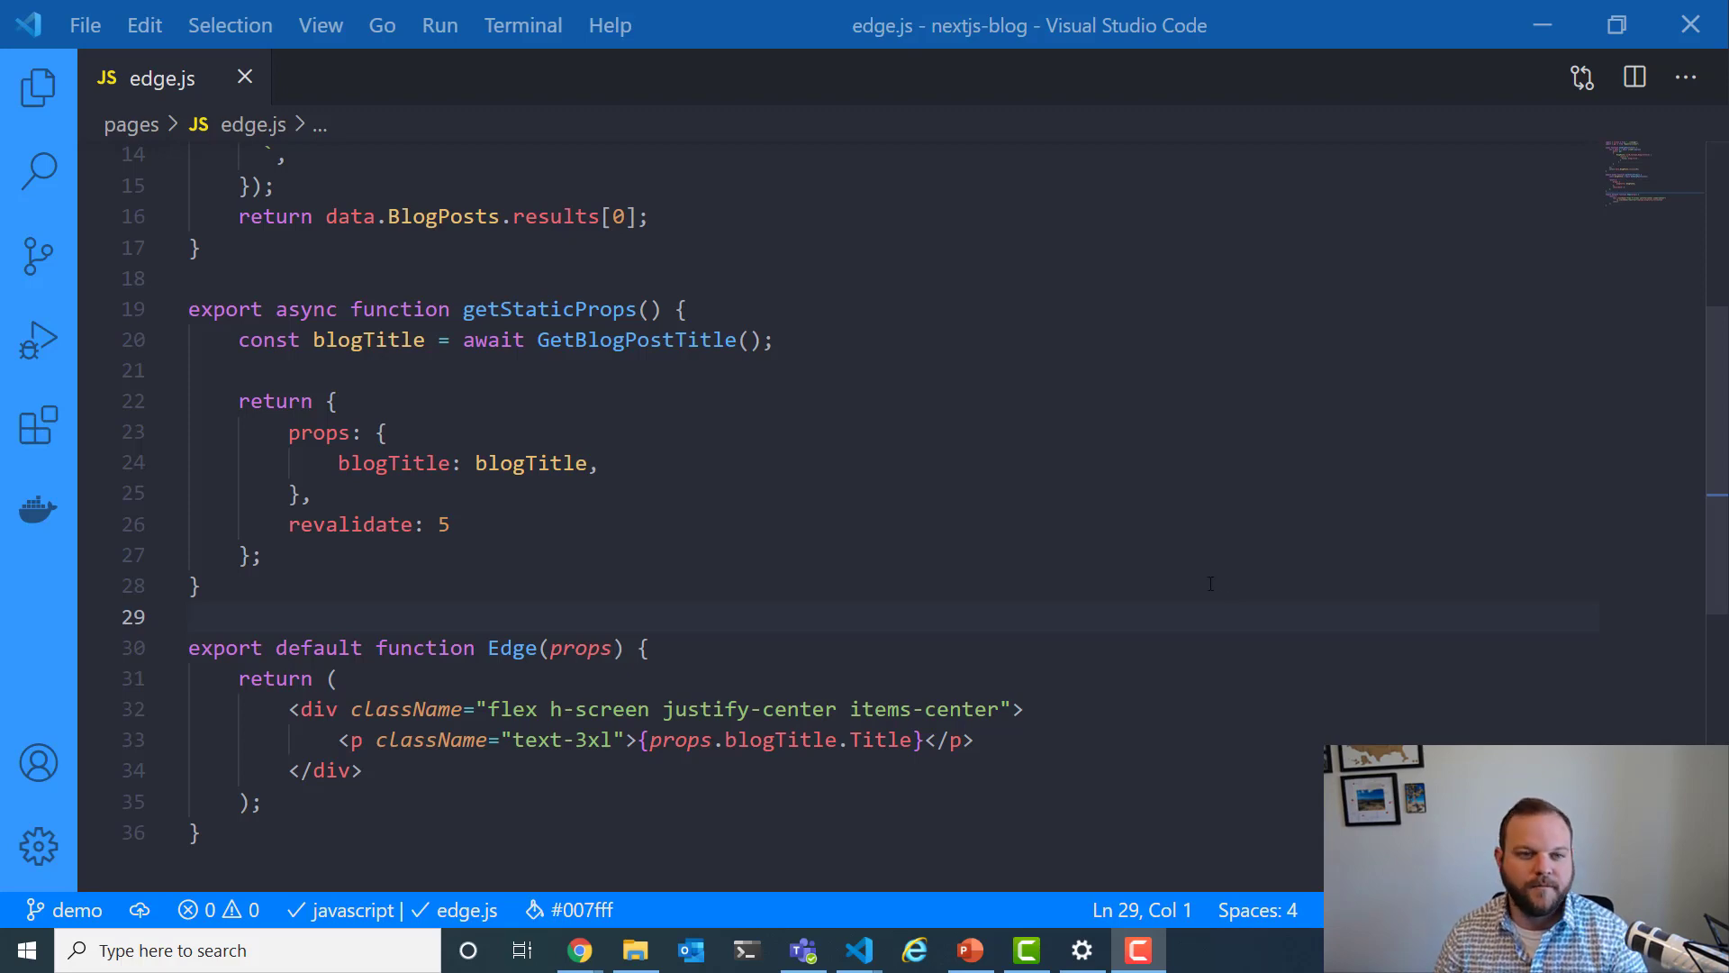
Edit the blog post's title to 'Brand new title' and save the change.
scroll("up", 3)
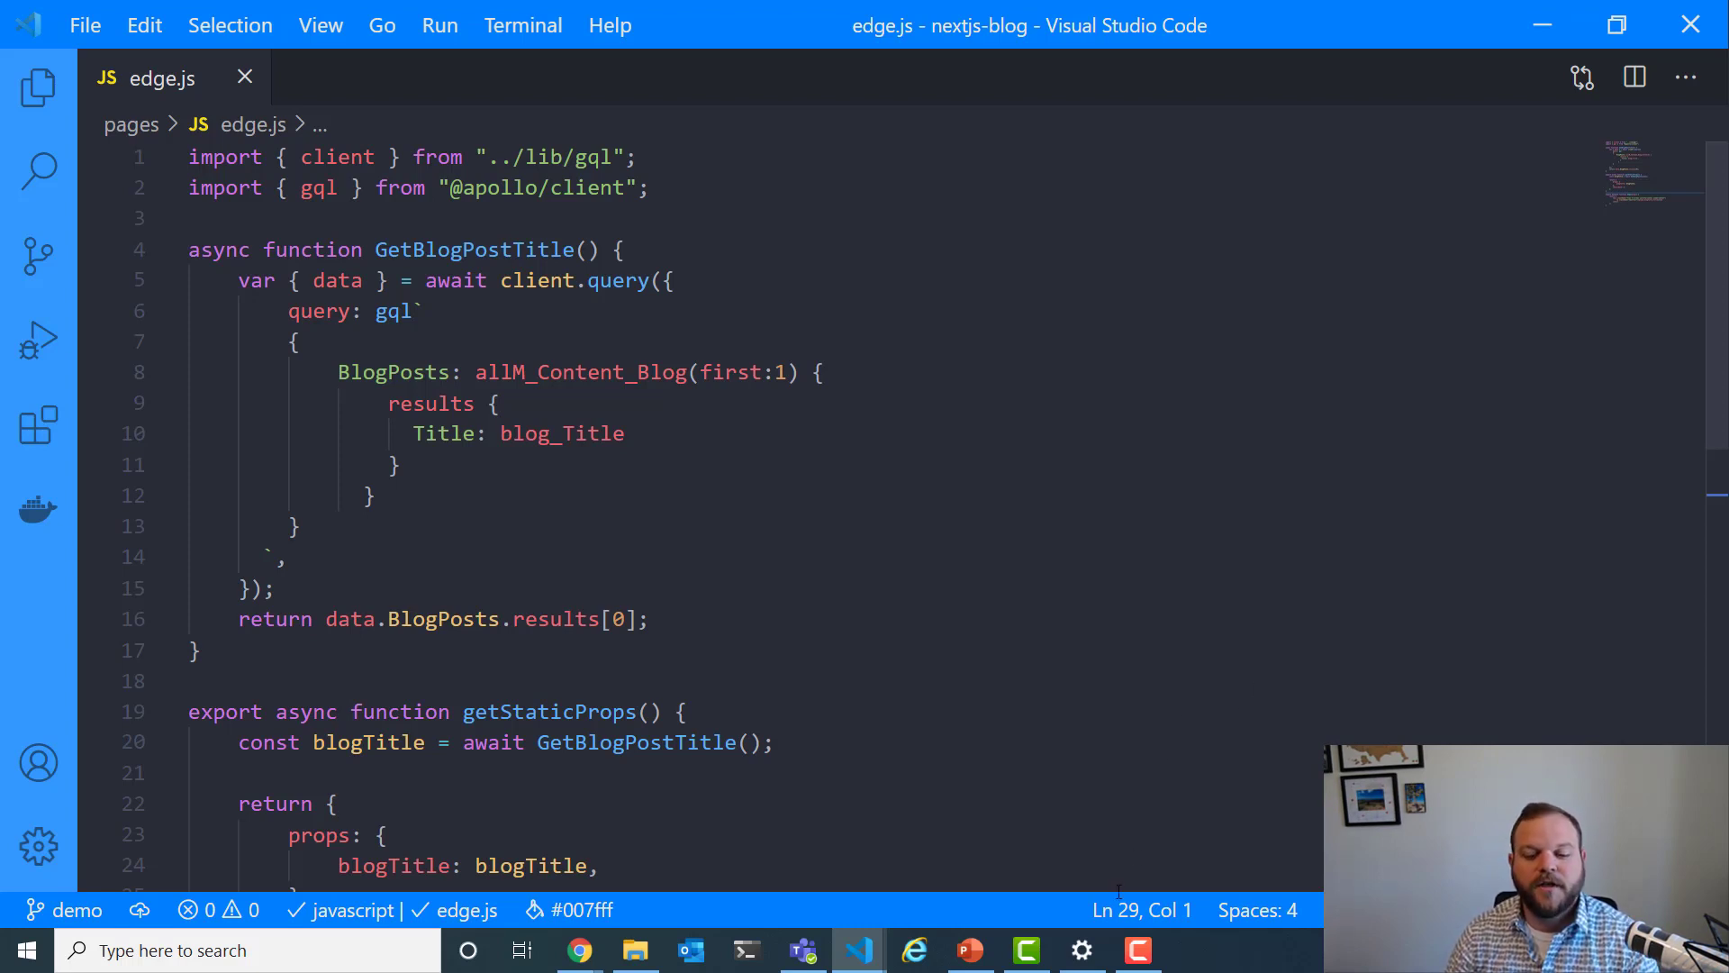
left_click(578, 949)
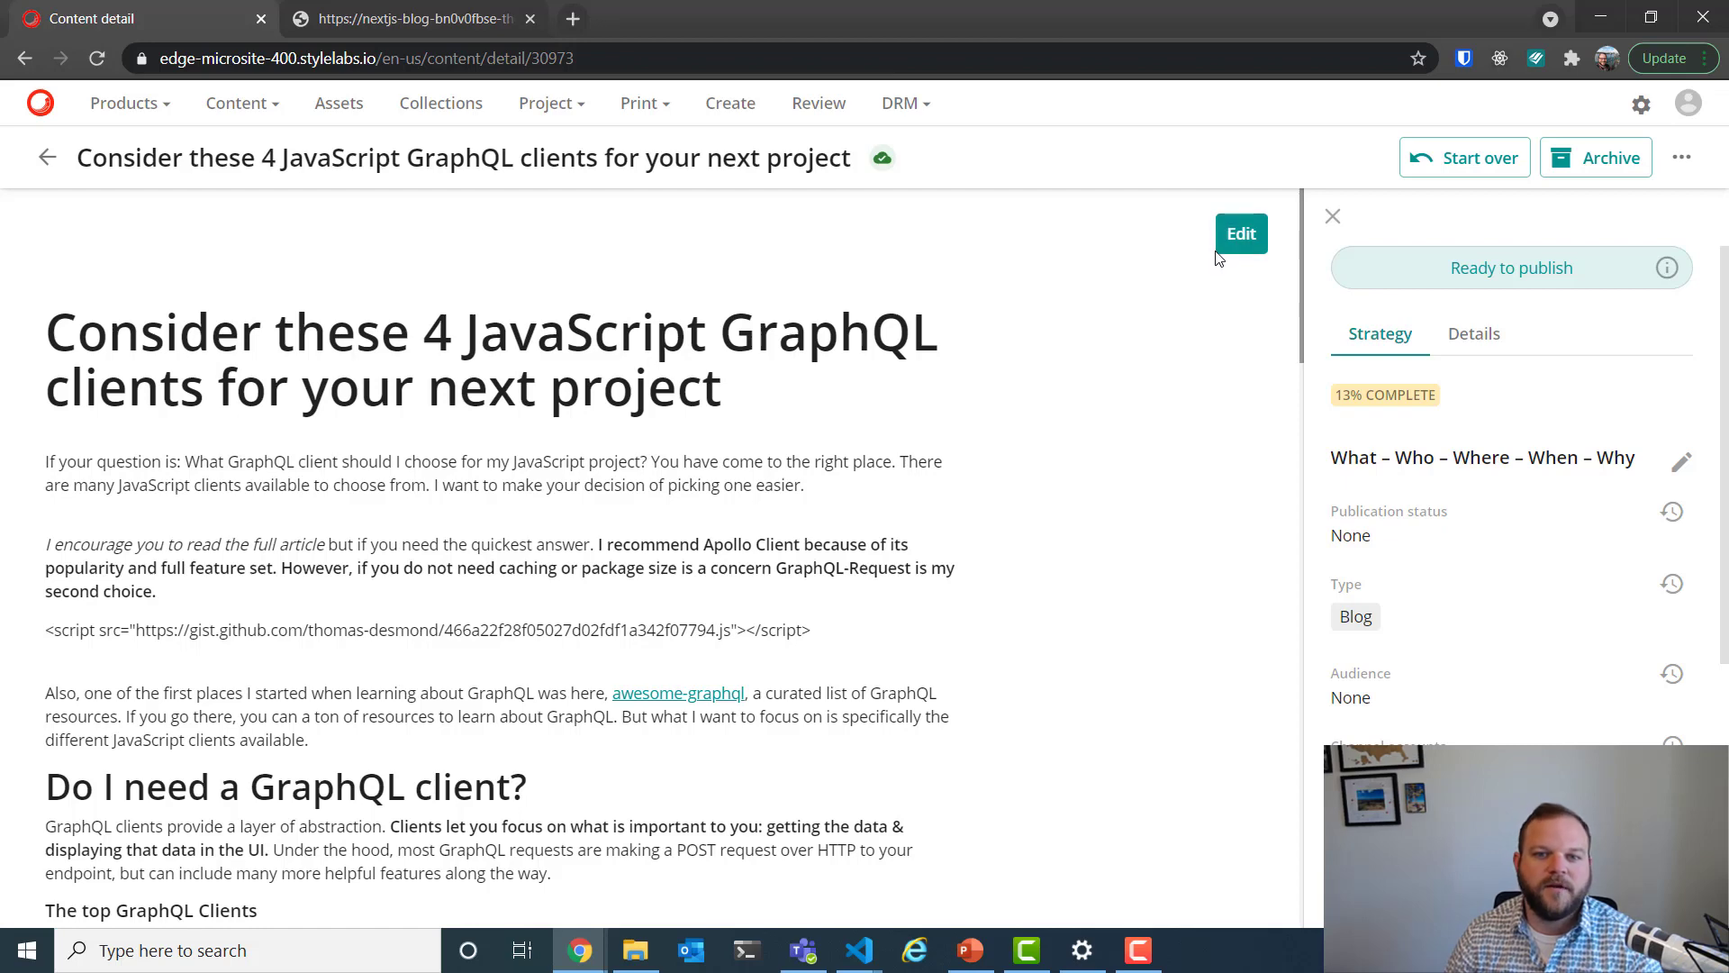
left_click(1241, 232)
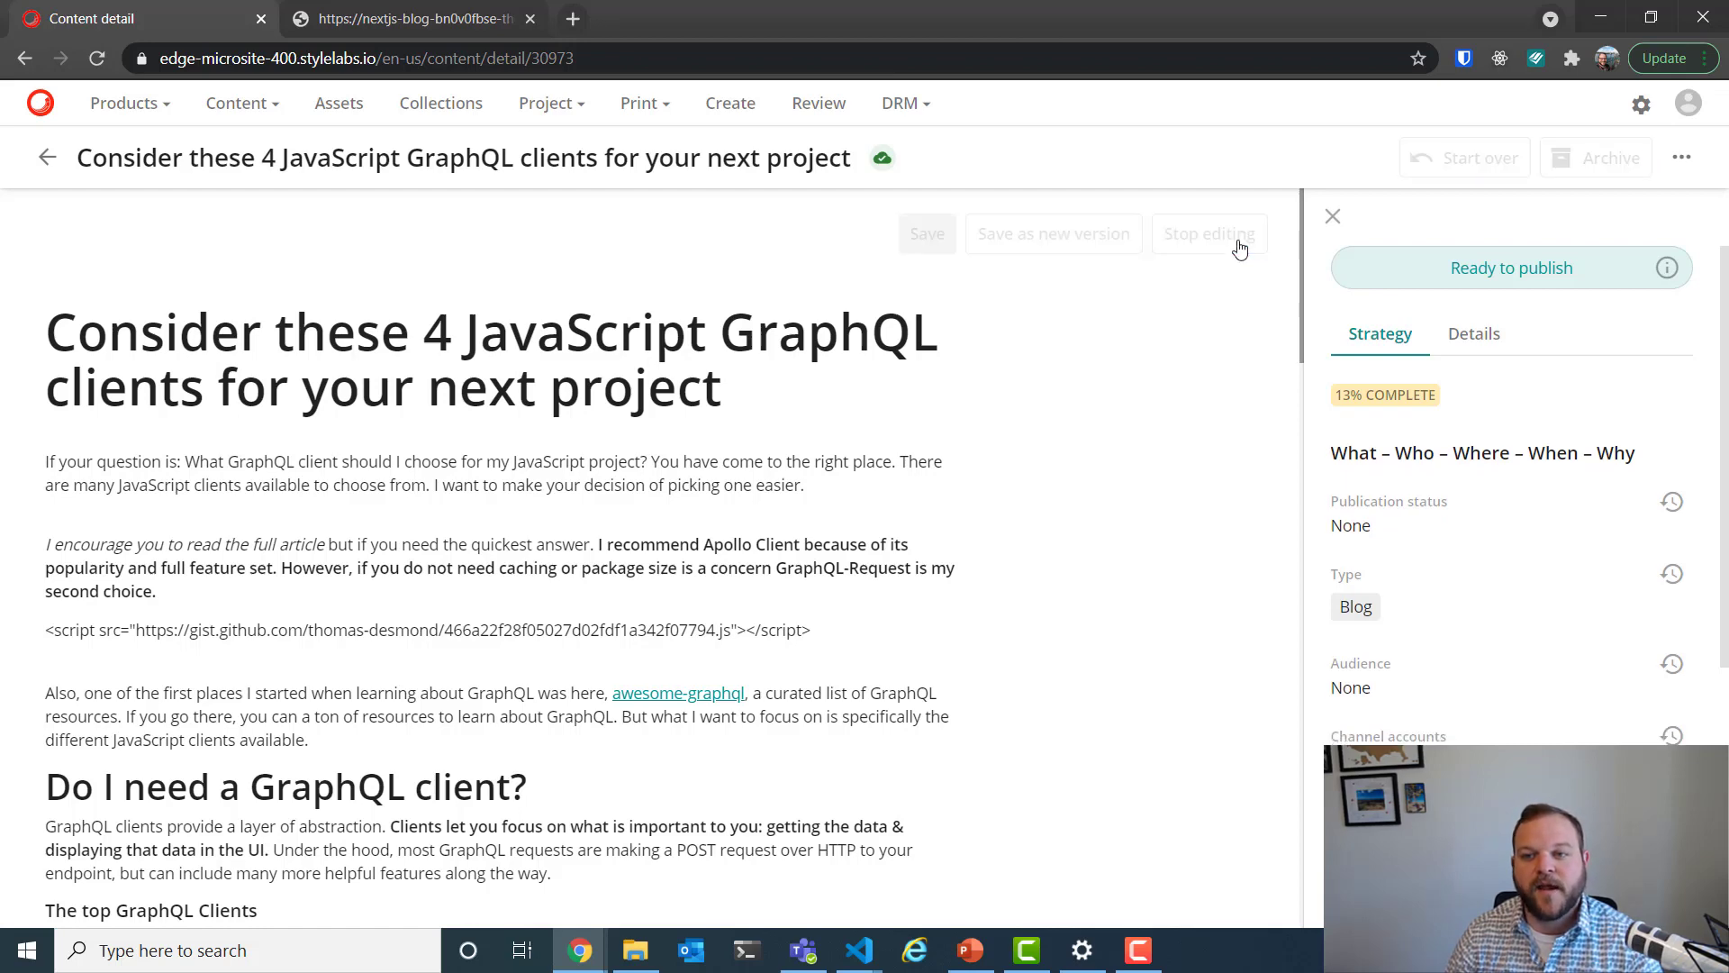
mouse_move(666, 400)
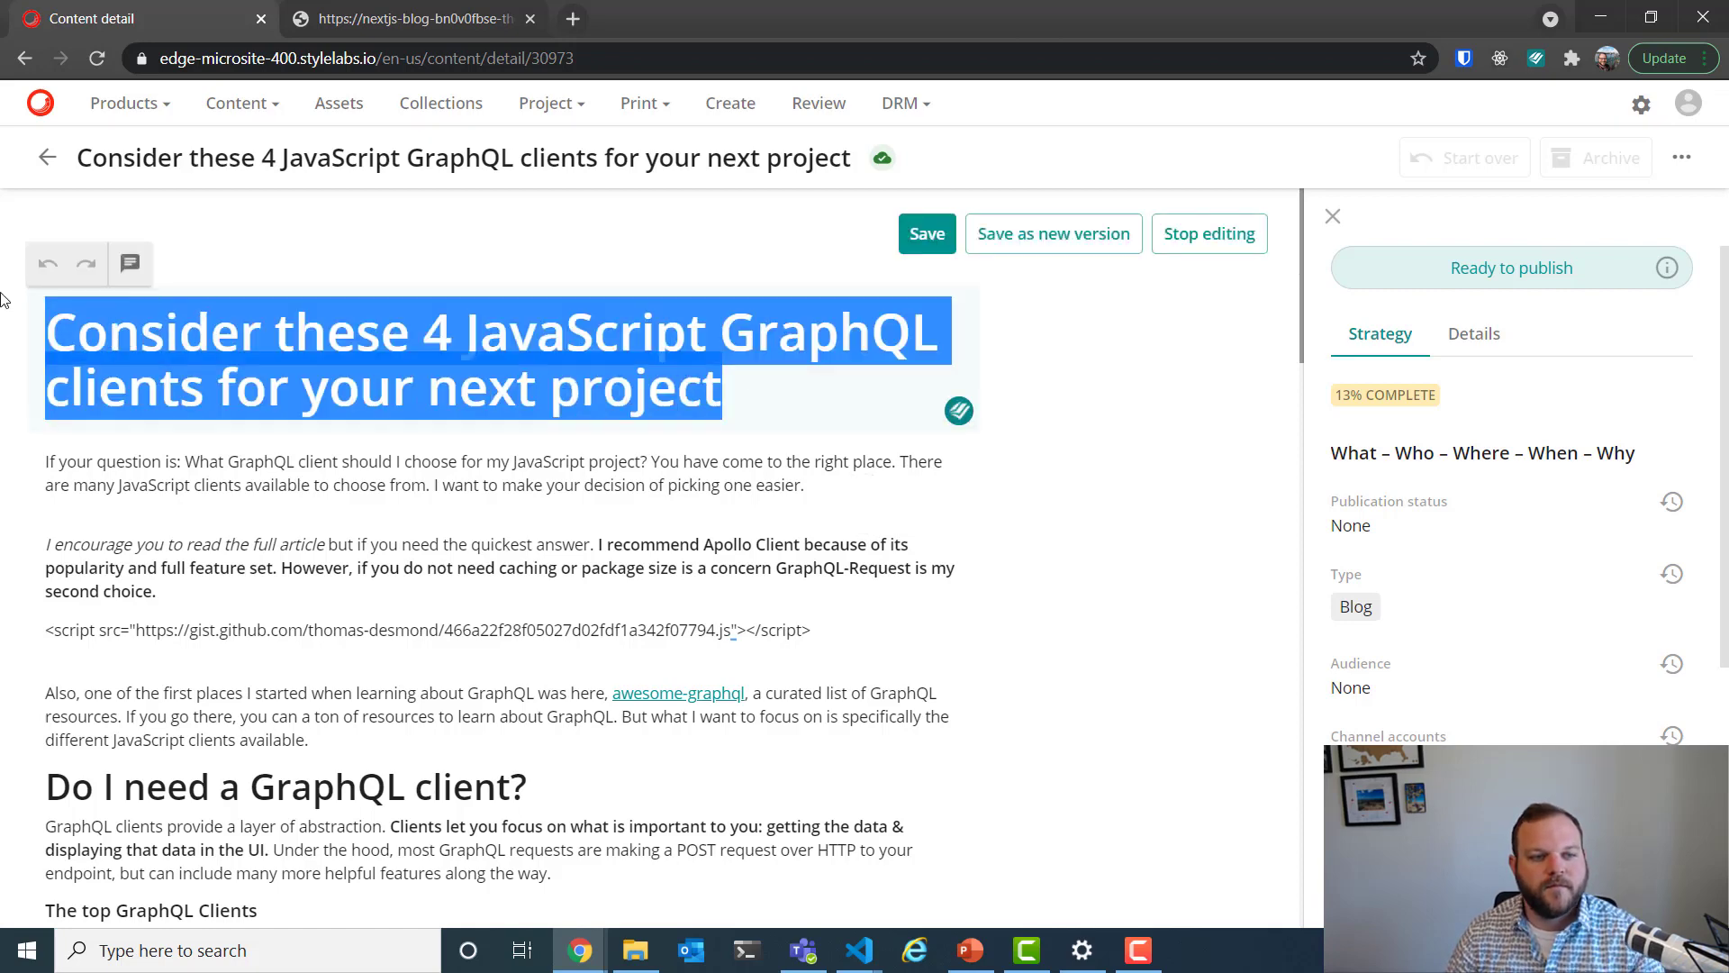
type("Brand new title")
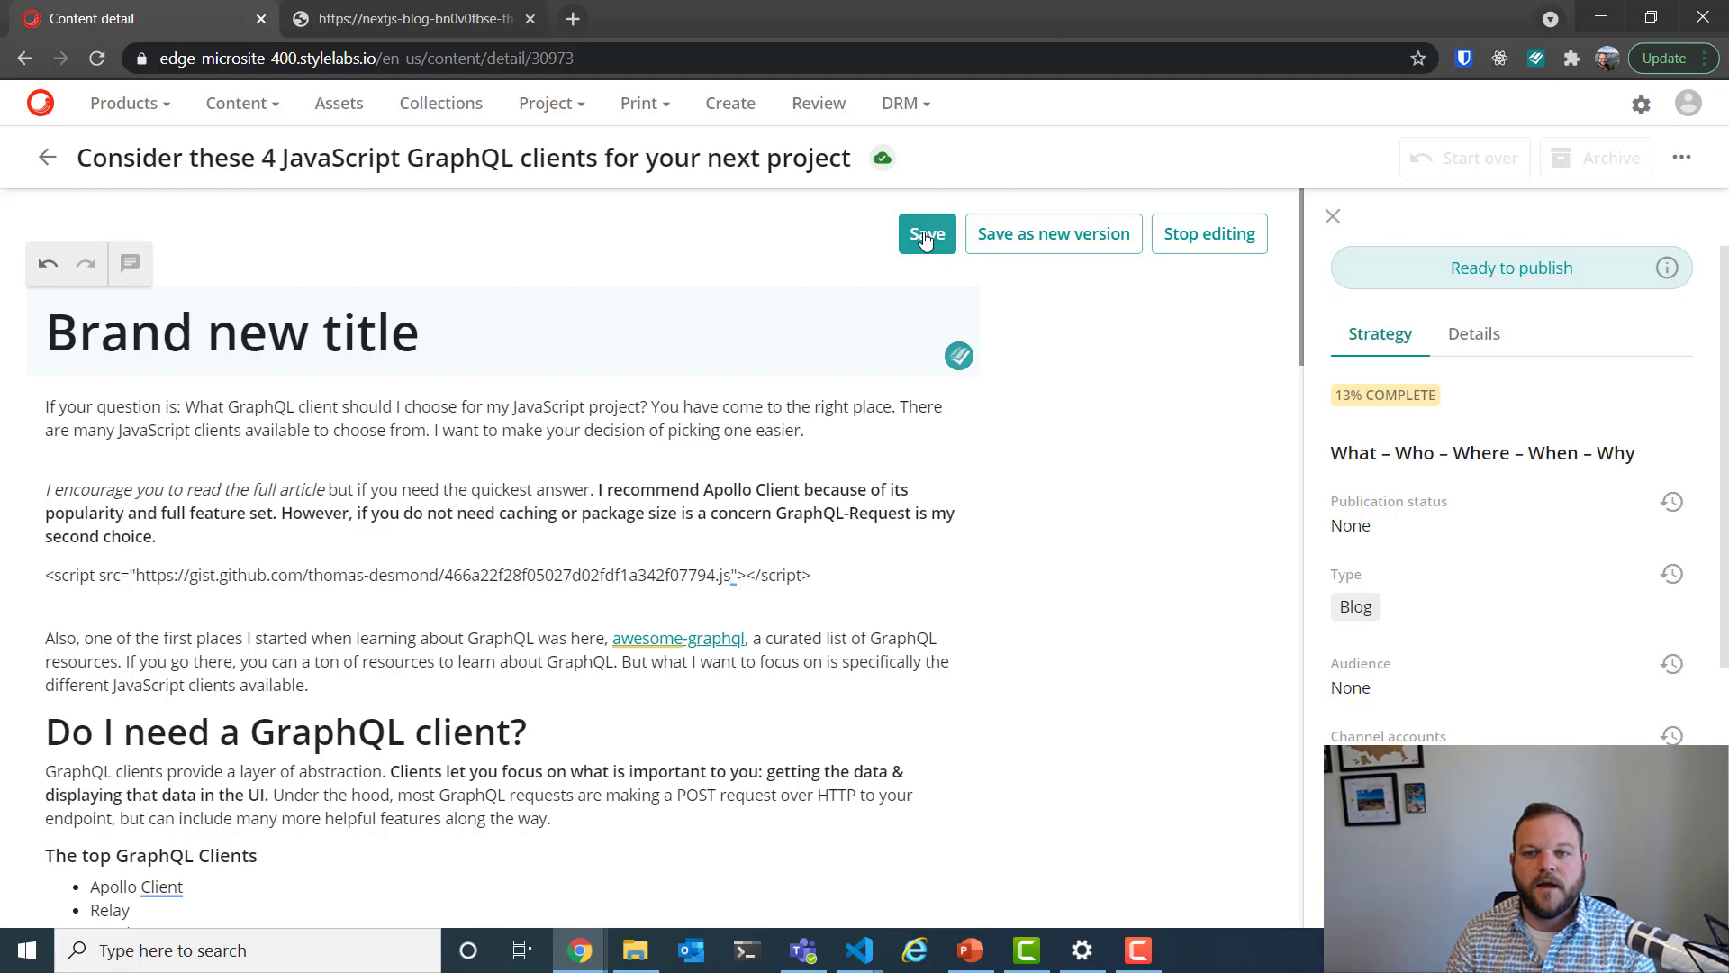
left_click(926, 233)
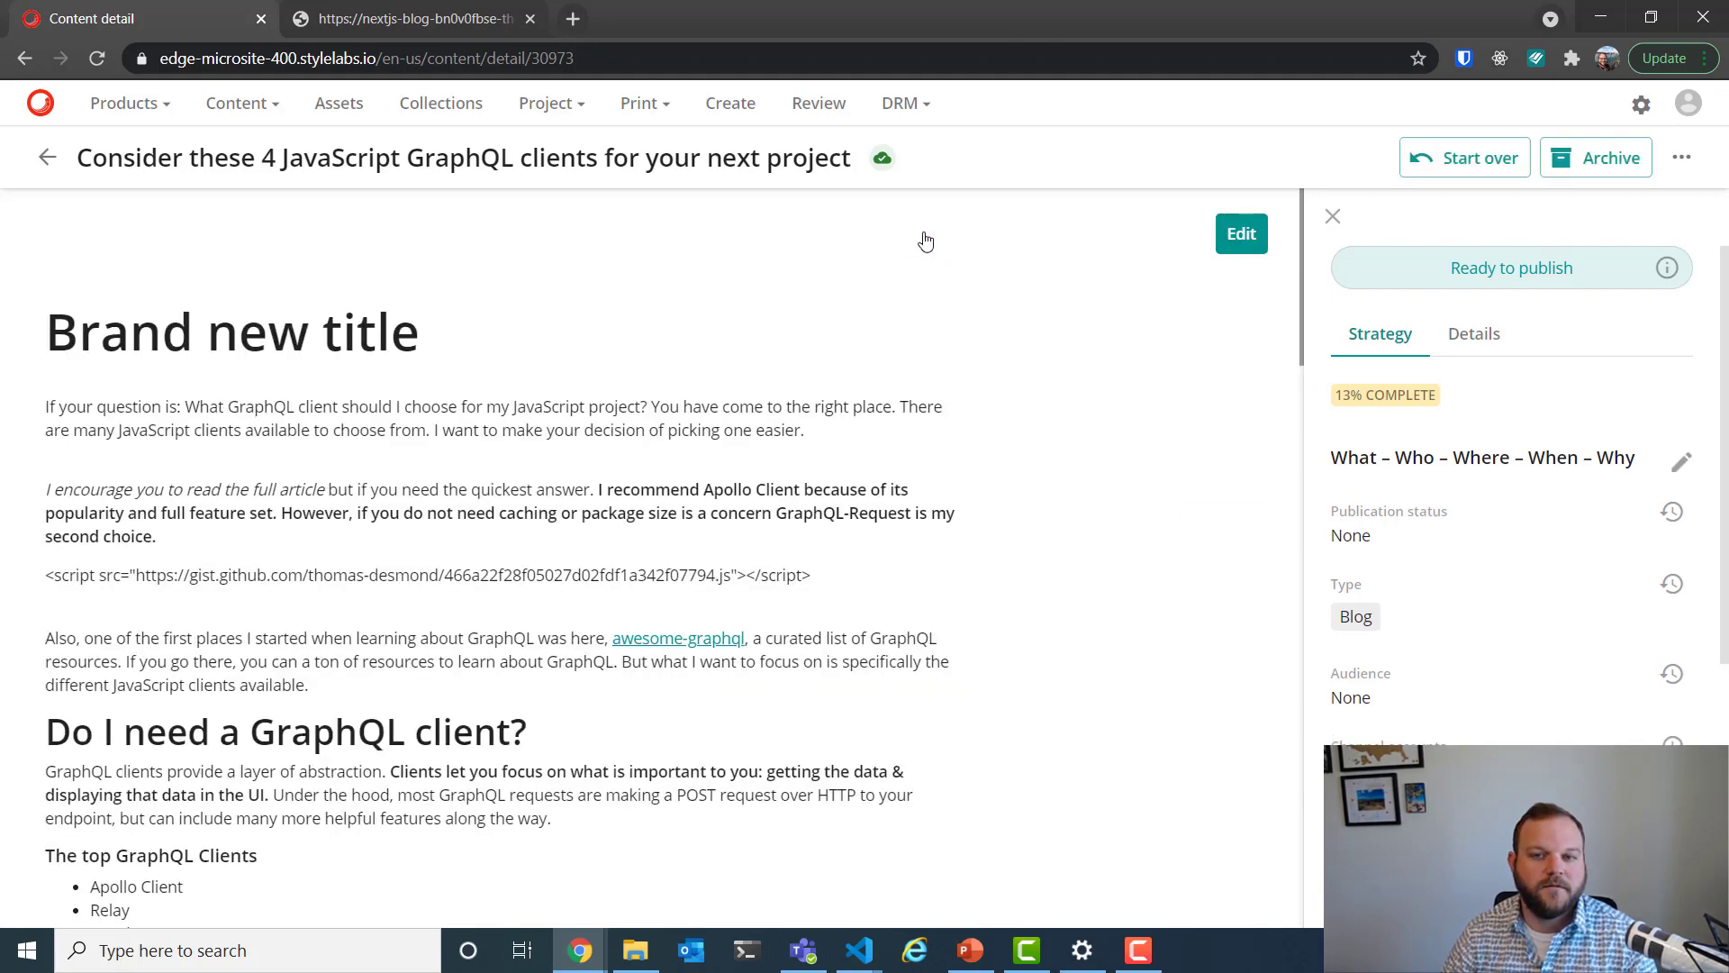
Reload the deployed /edge page repeatedly until it displays 'Brand new title'.
left_click(409, 18)
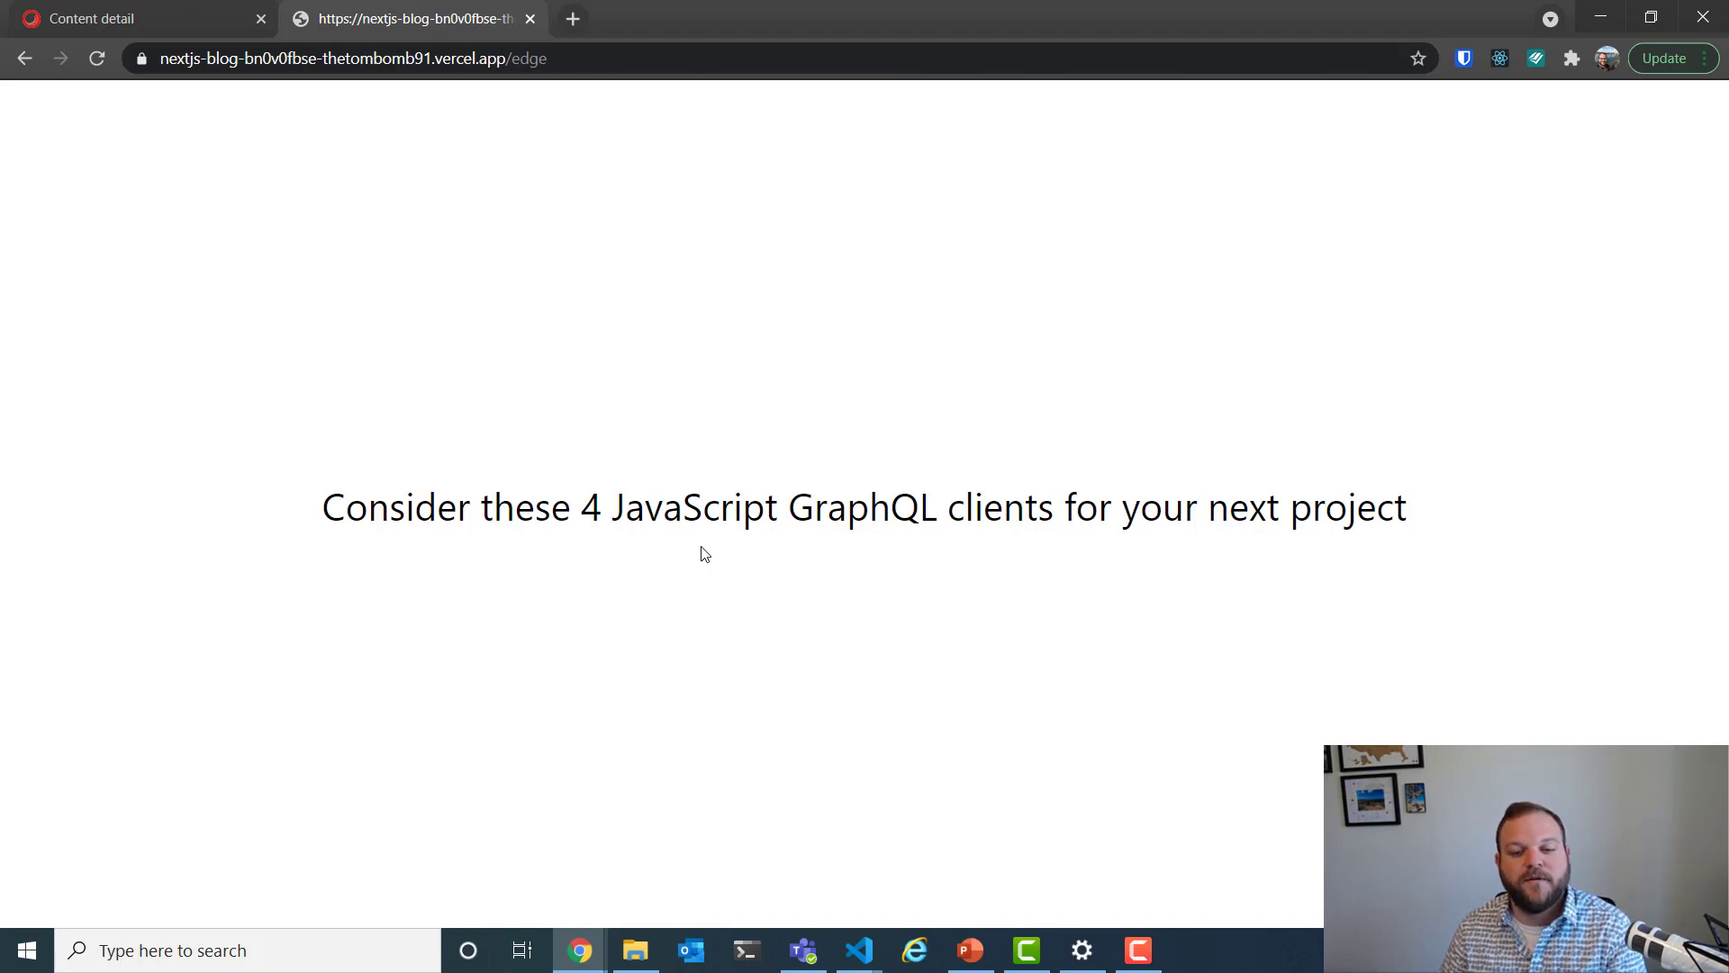
left_click(96, 58)
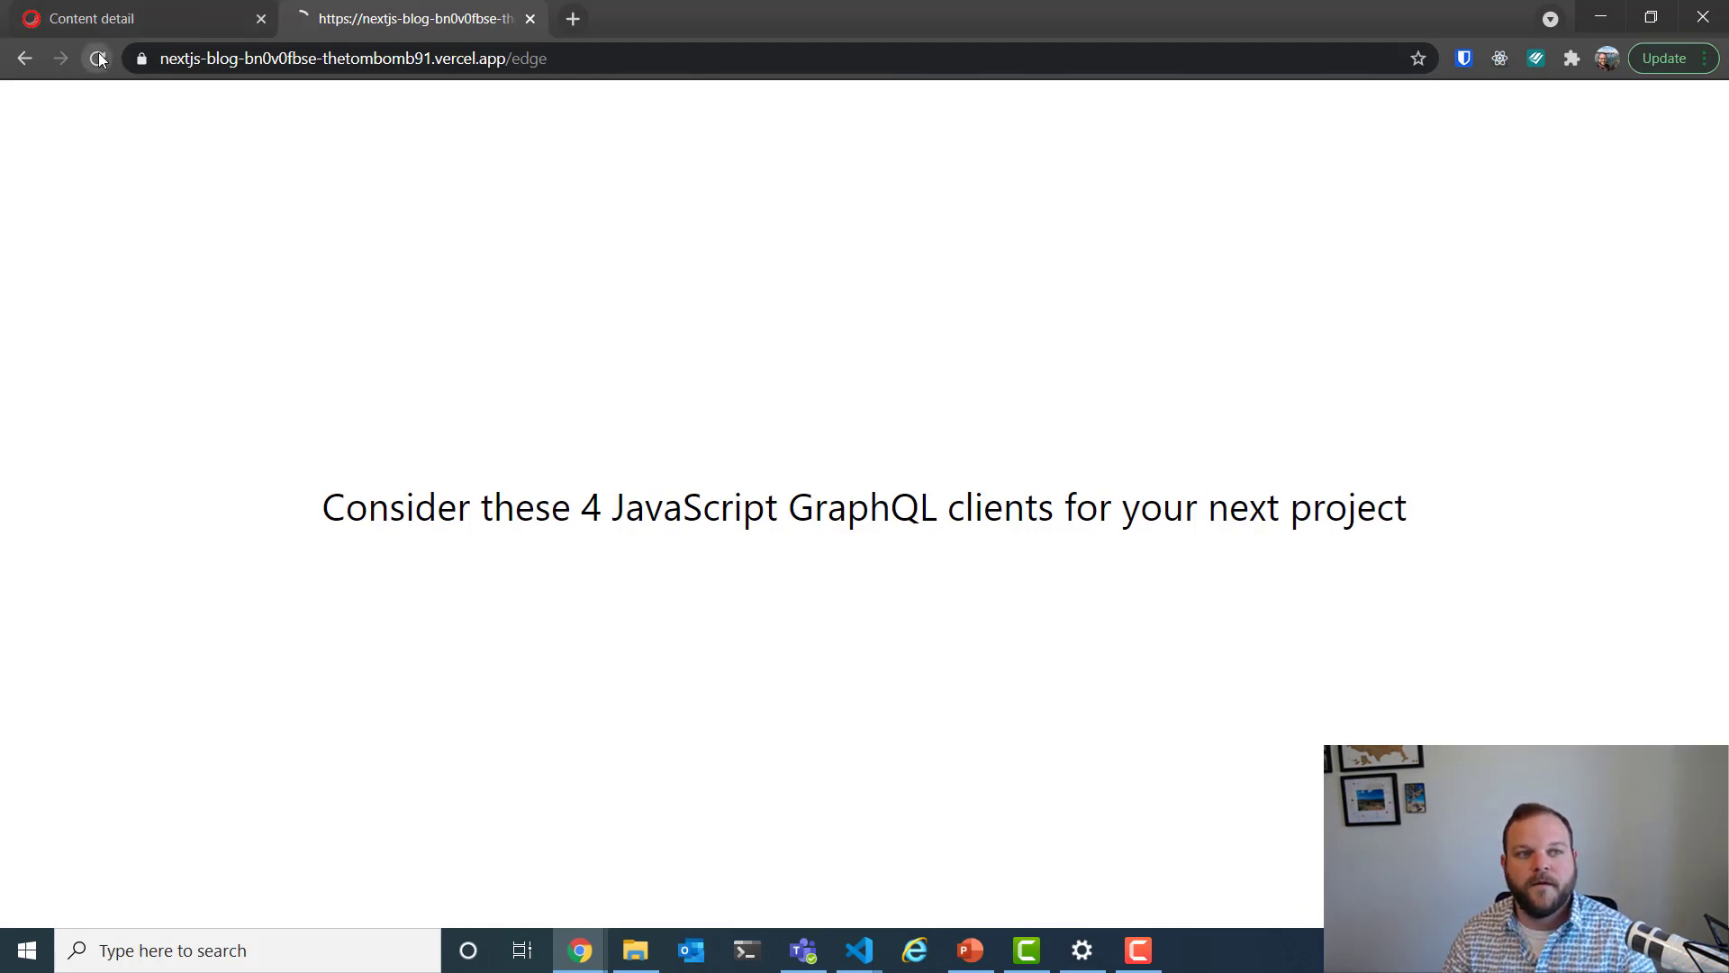
left_click(95, 57)
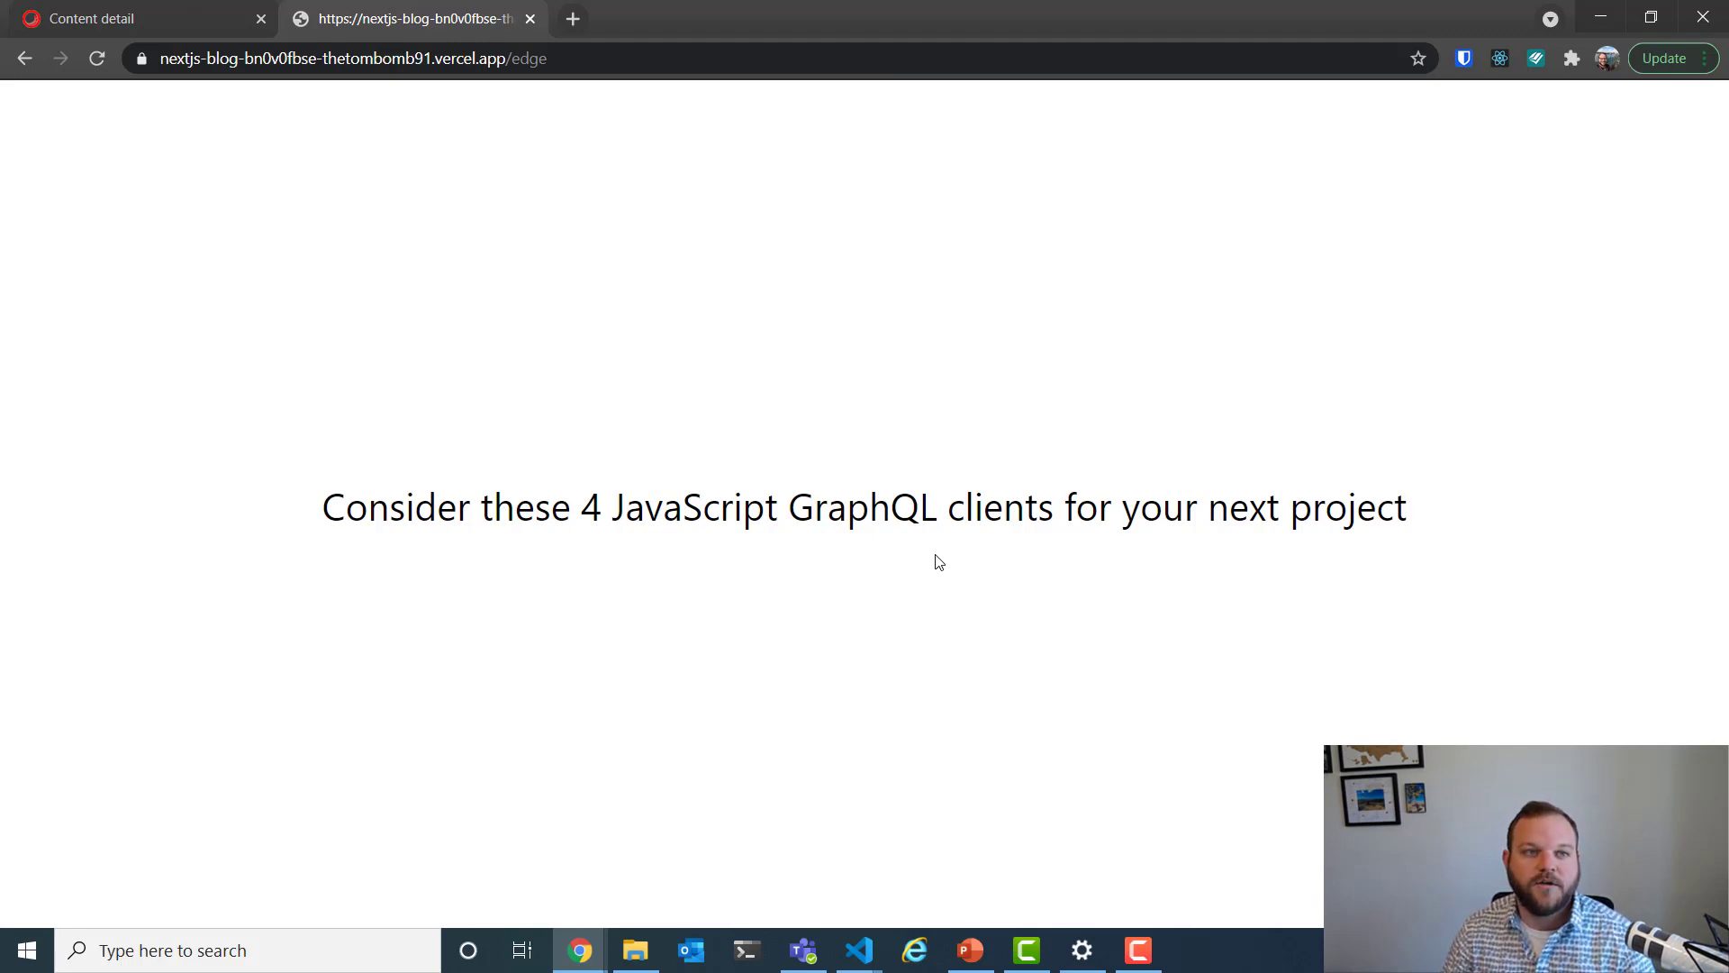
mouse_move(498, 276)
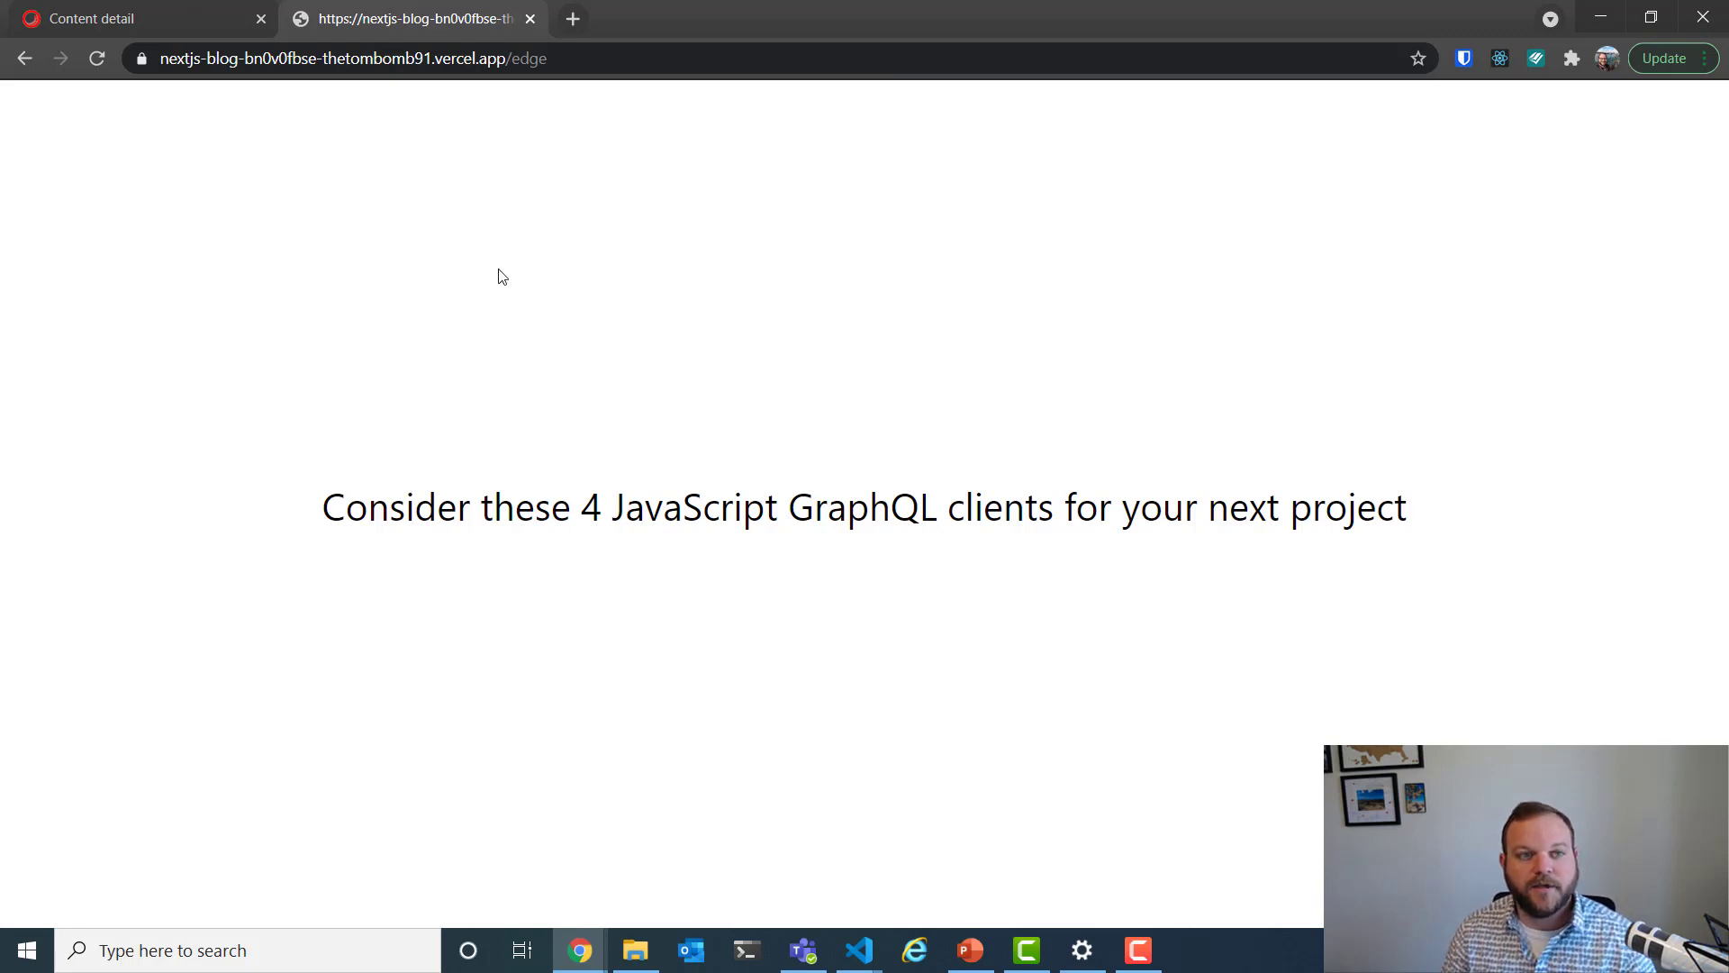
left_click(95, 58)
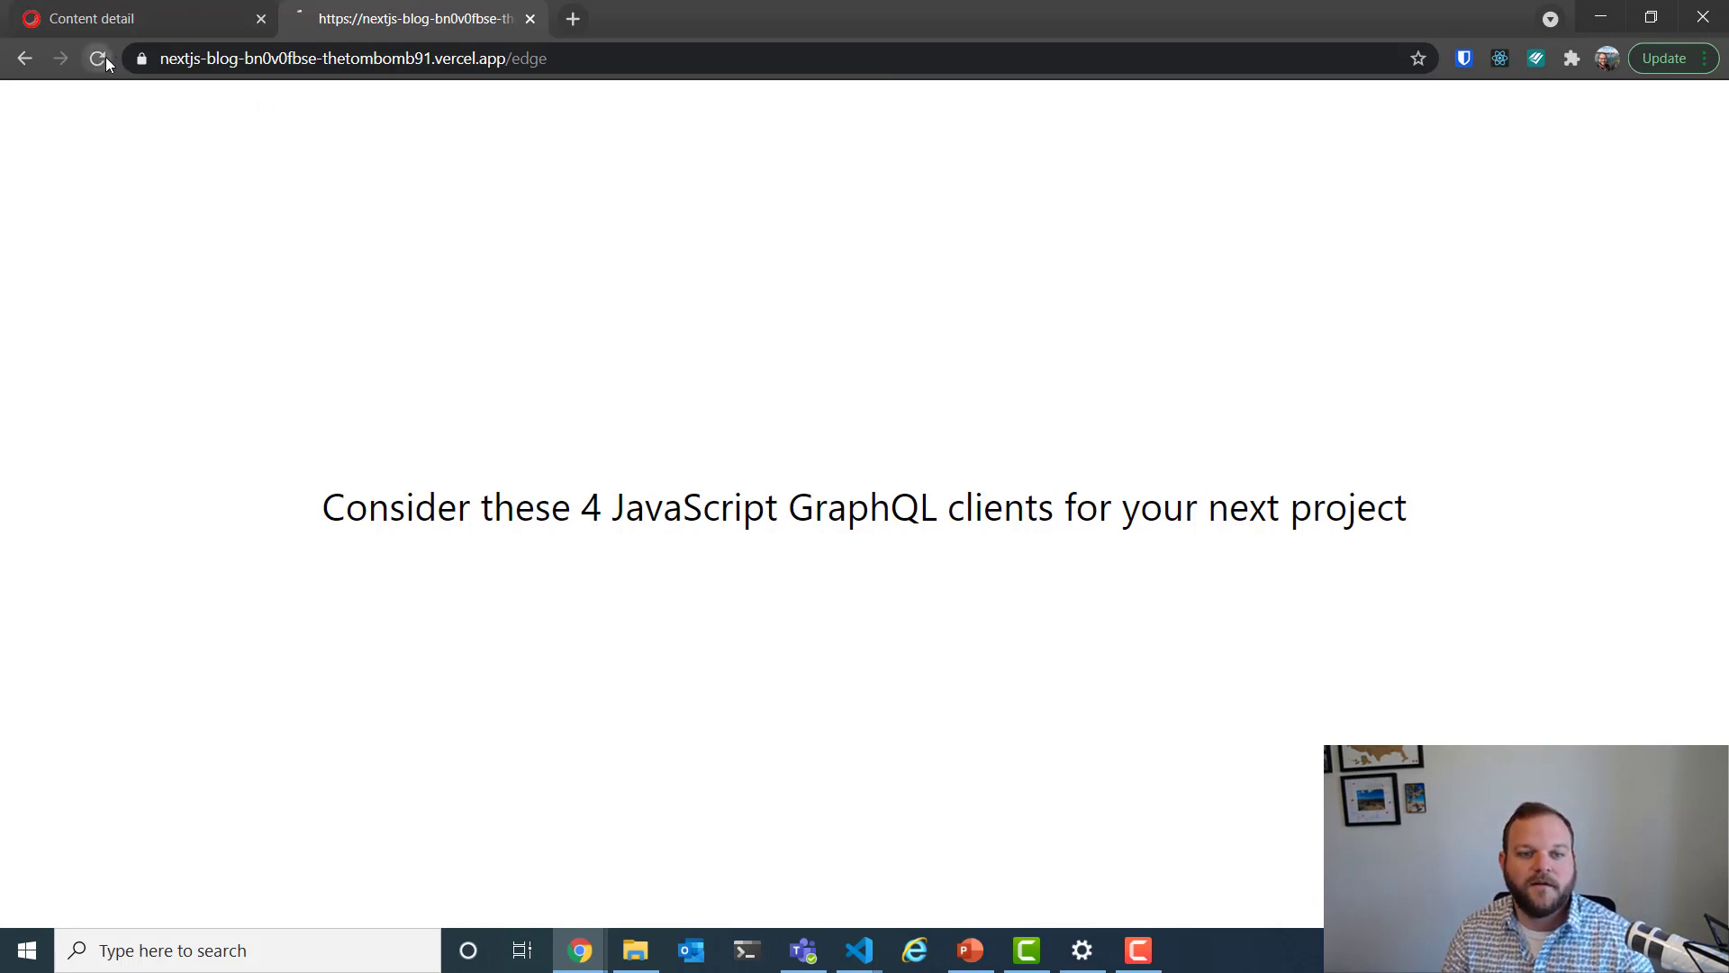
left_click(97, 58)
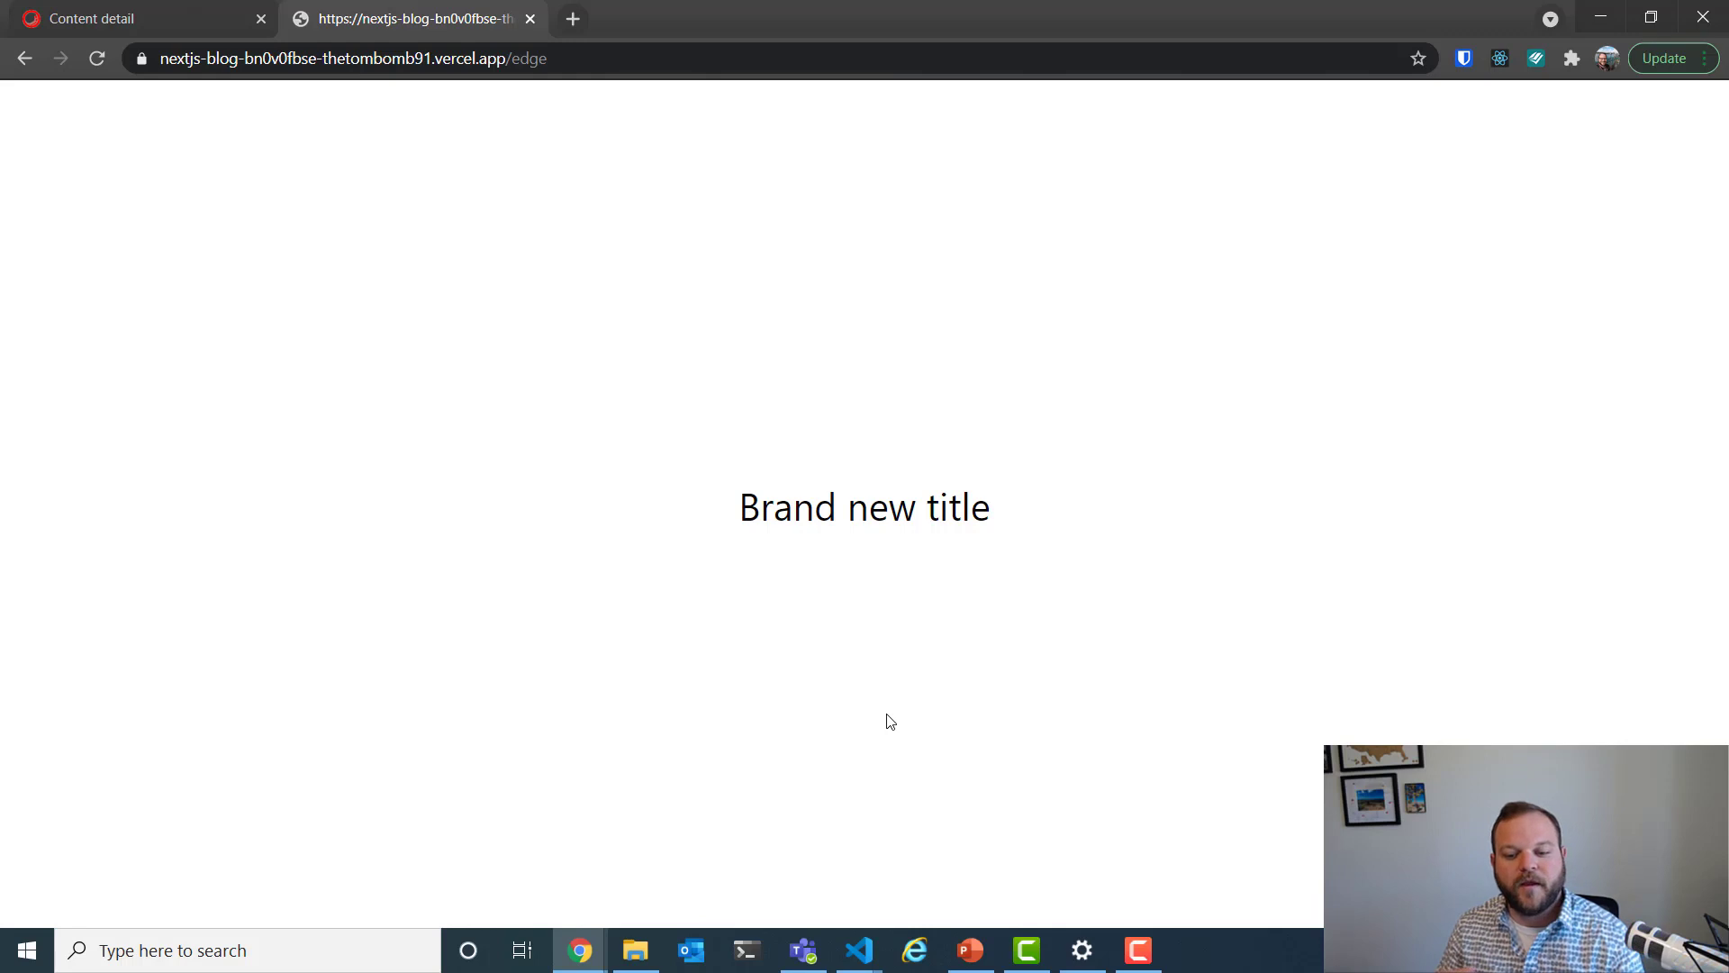
mouse_move(899, 708)
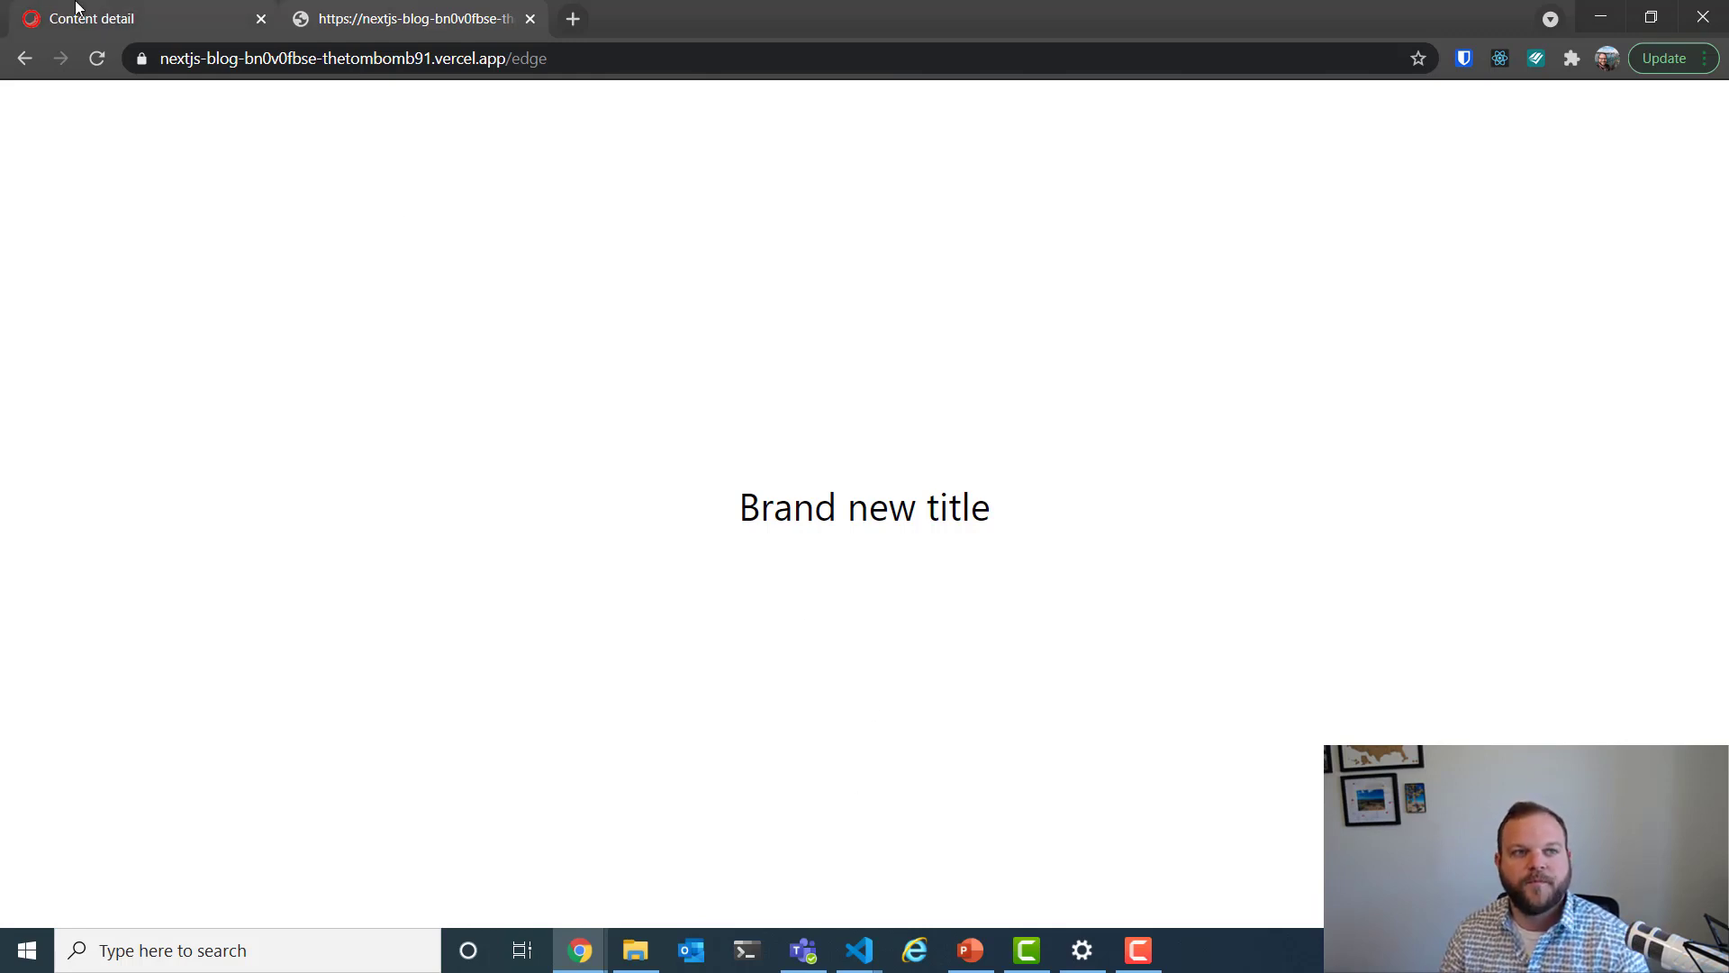
Revert the blog post title to the original GraphQL clients title and return to the edge page.
left_click(131, 18)
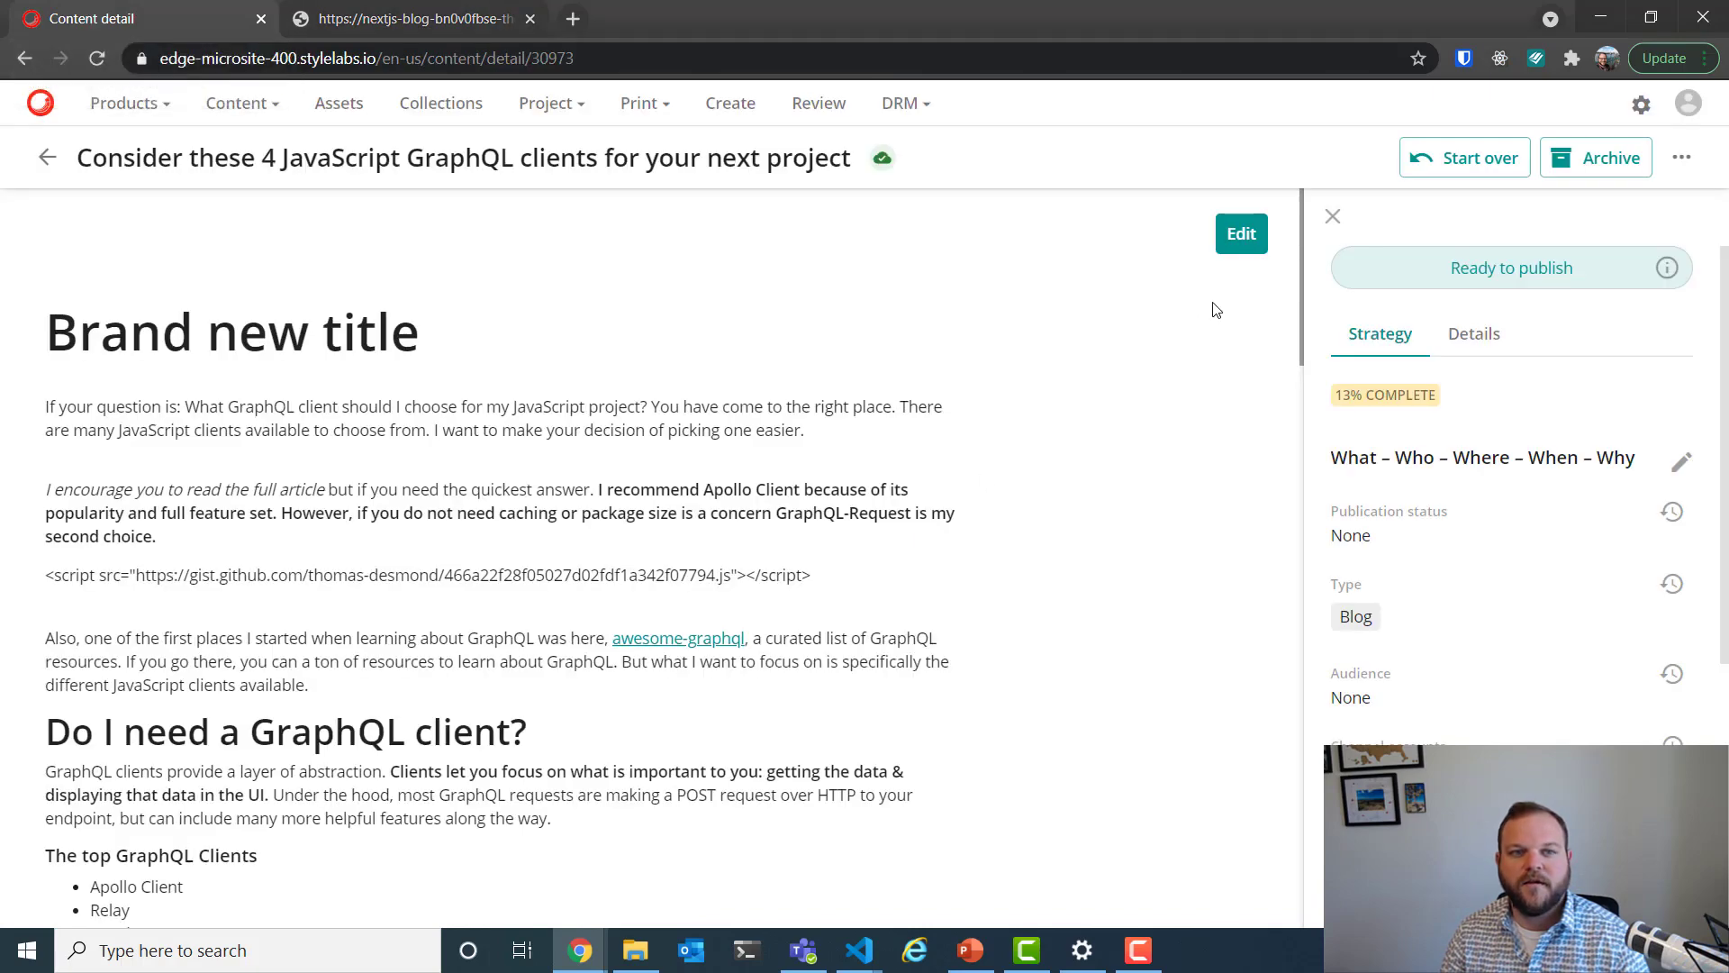
left_click(1239, 232)
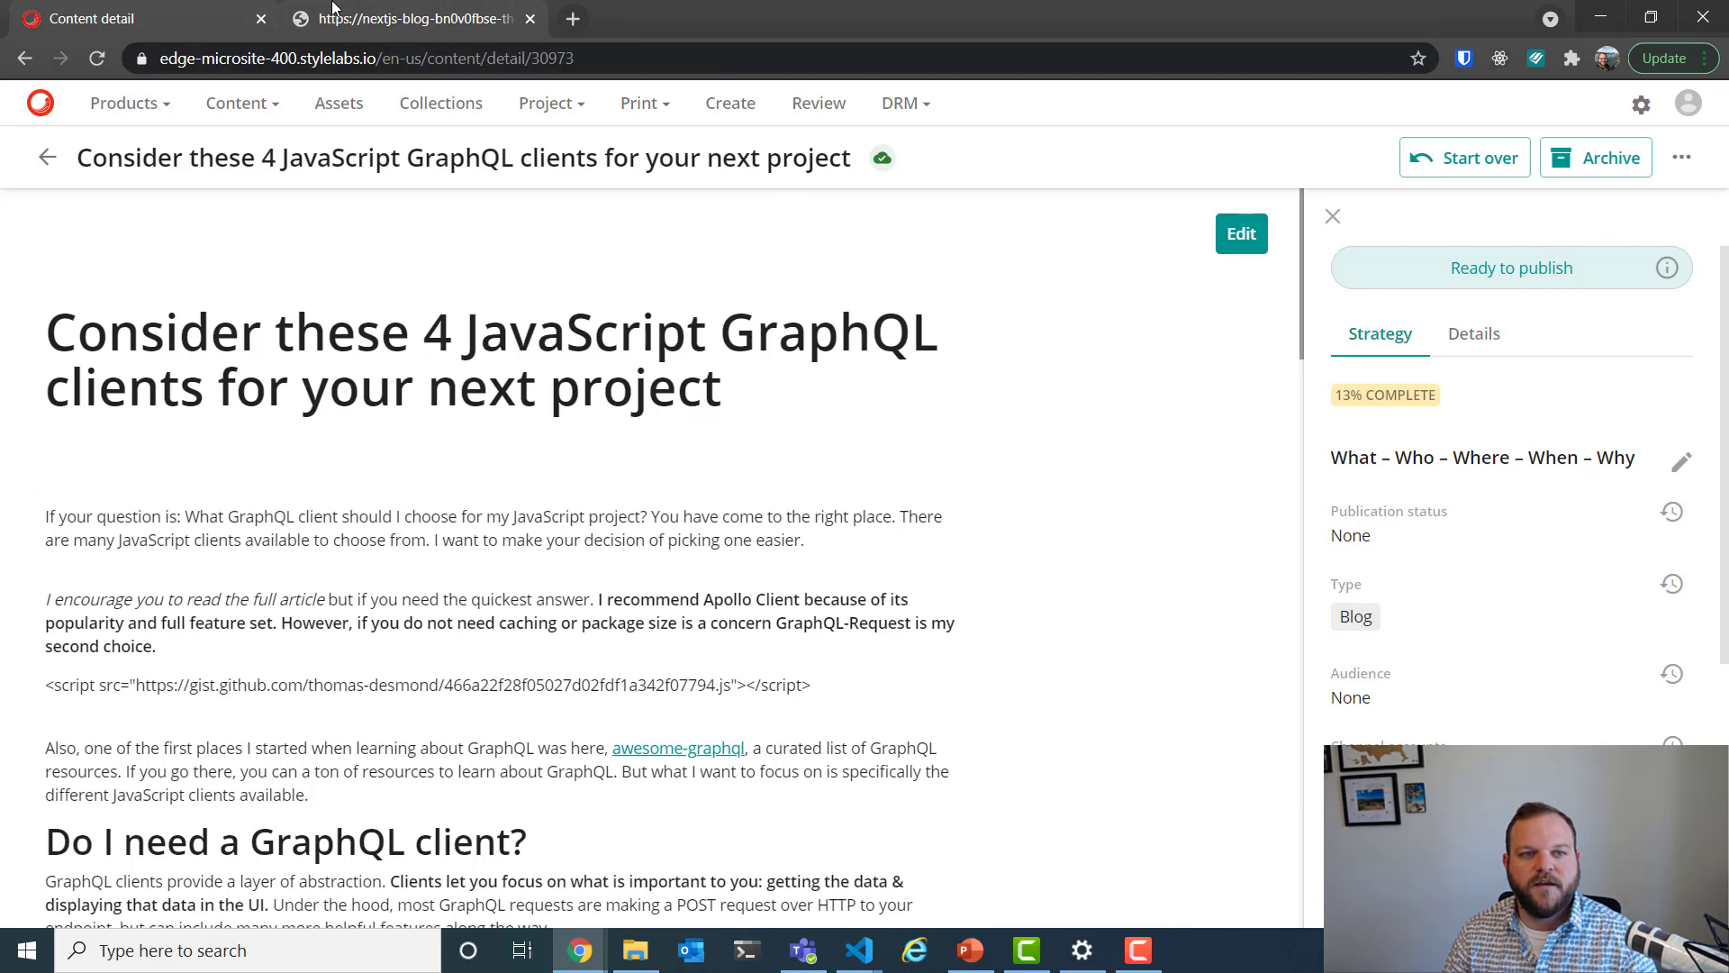
left_click(409, 18)
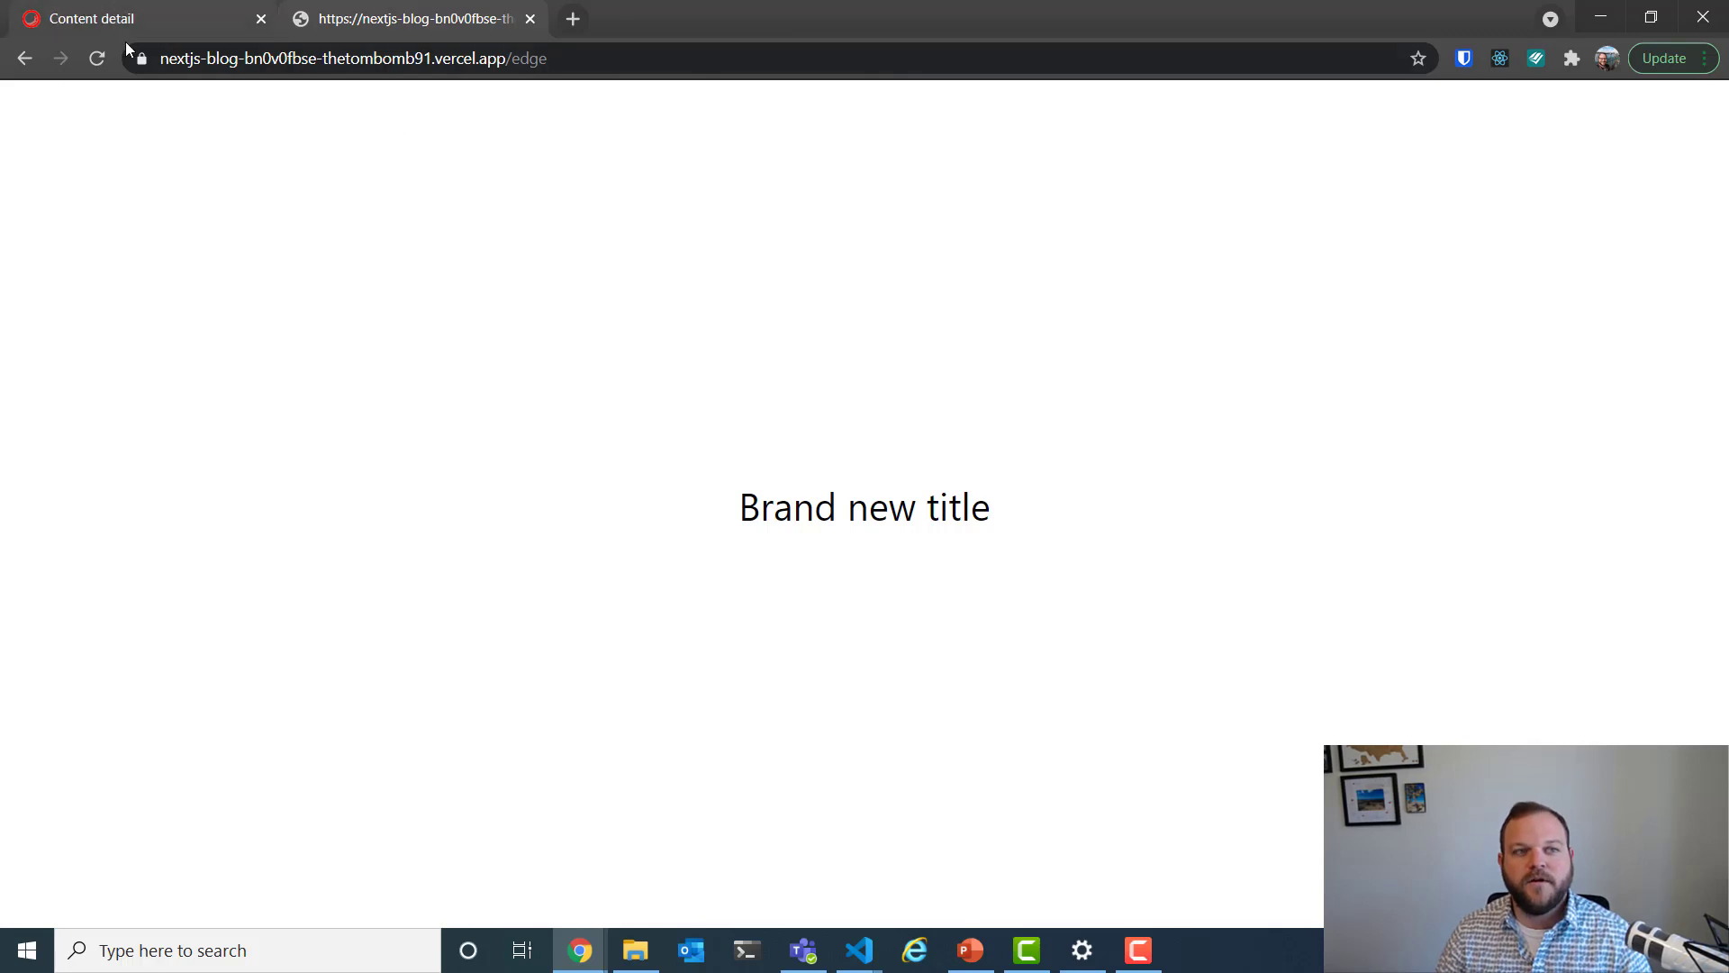
Reload the /edge page until the restored GraphQL clients title appears.
left_click(96, 58)
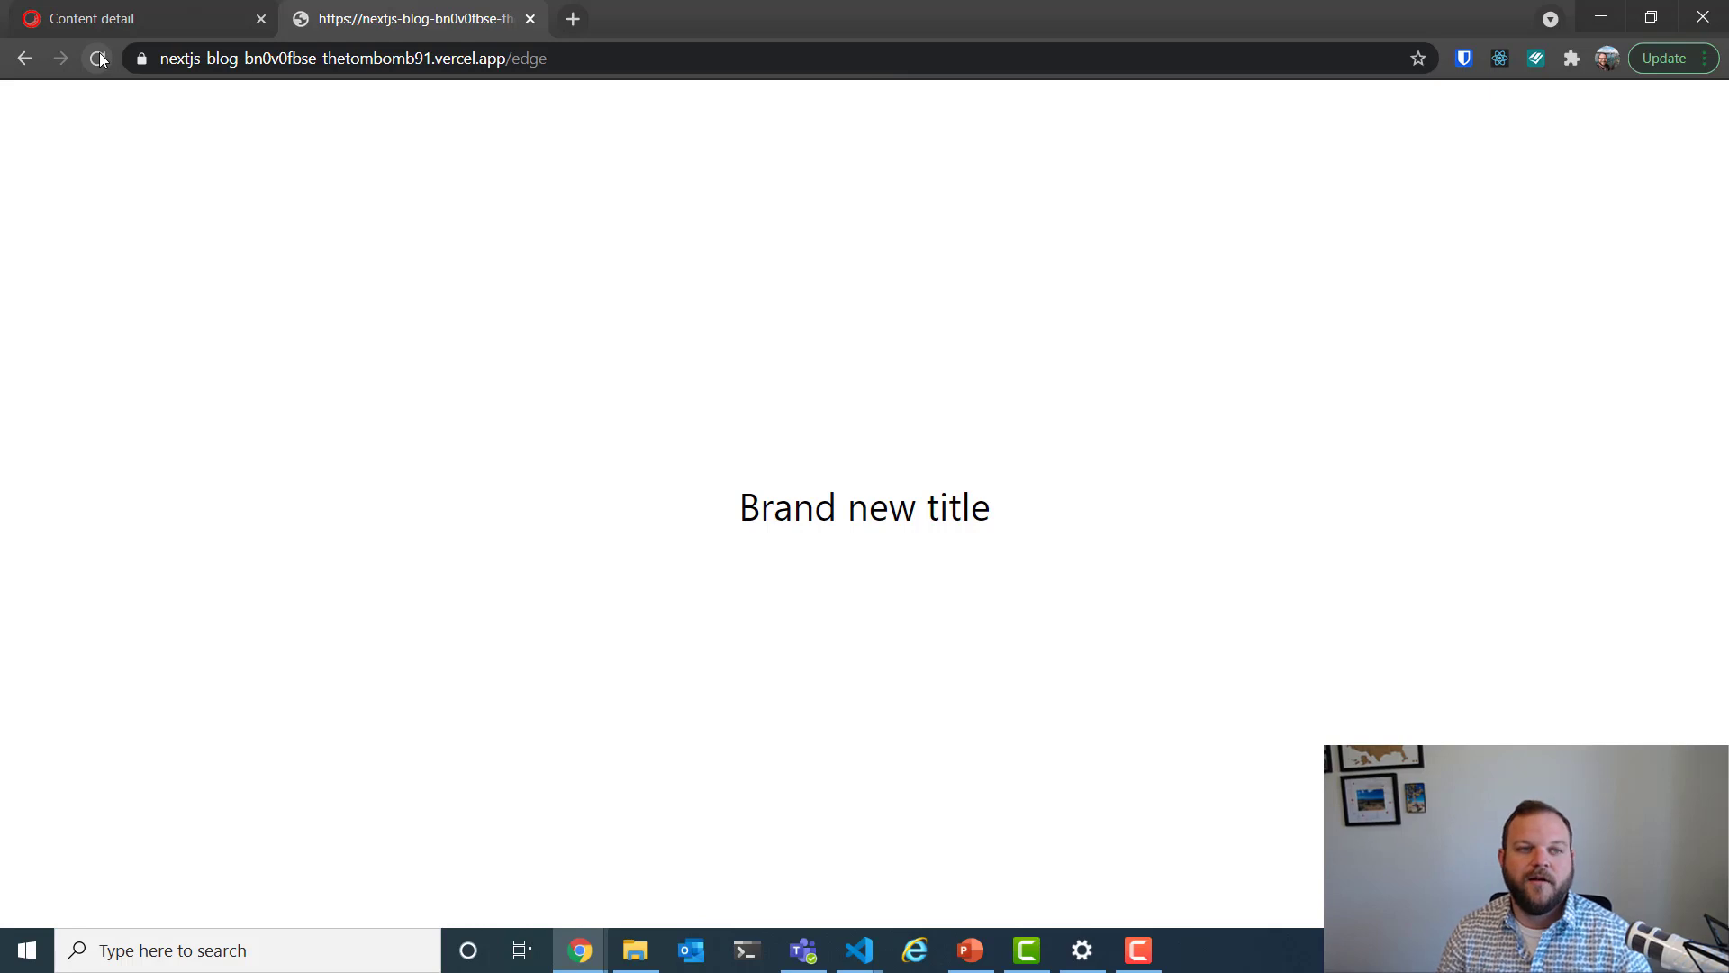
left_click(97, 58)
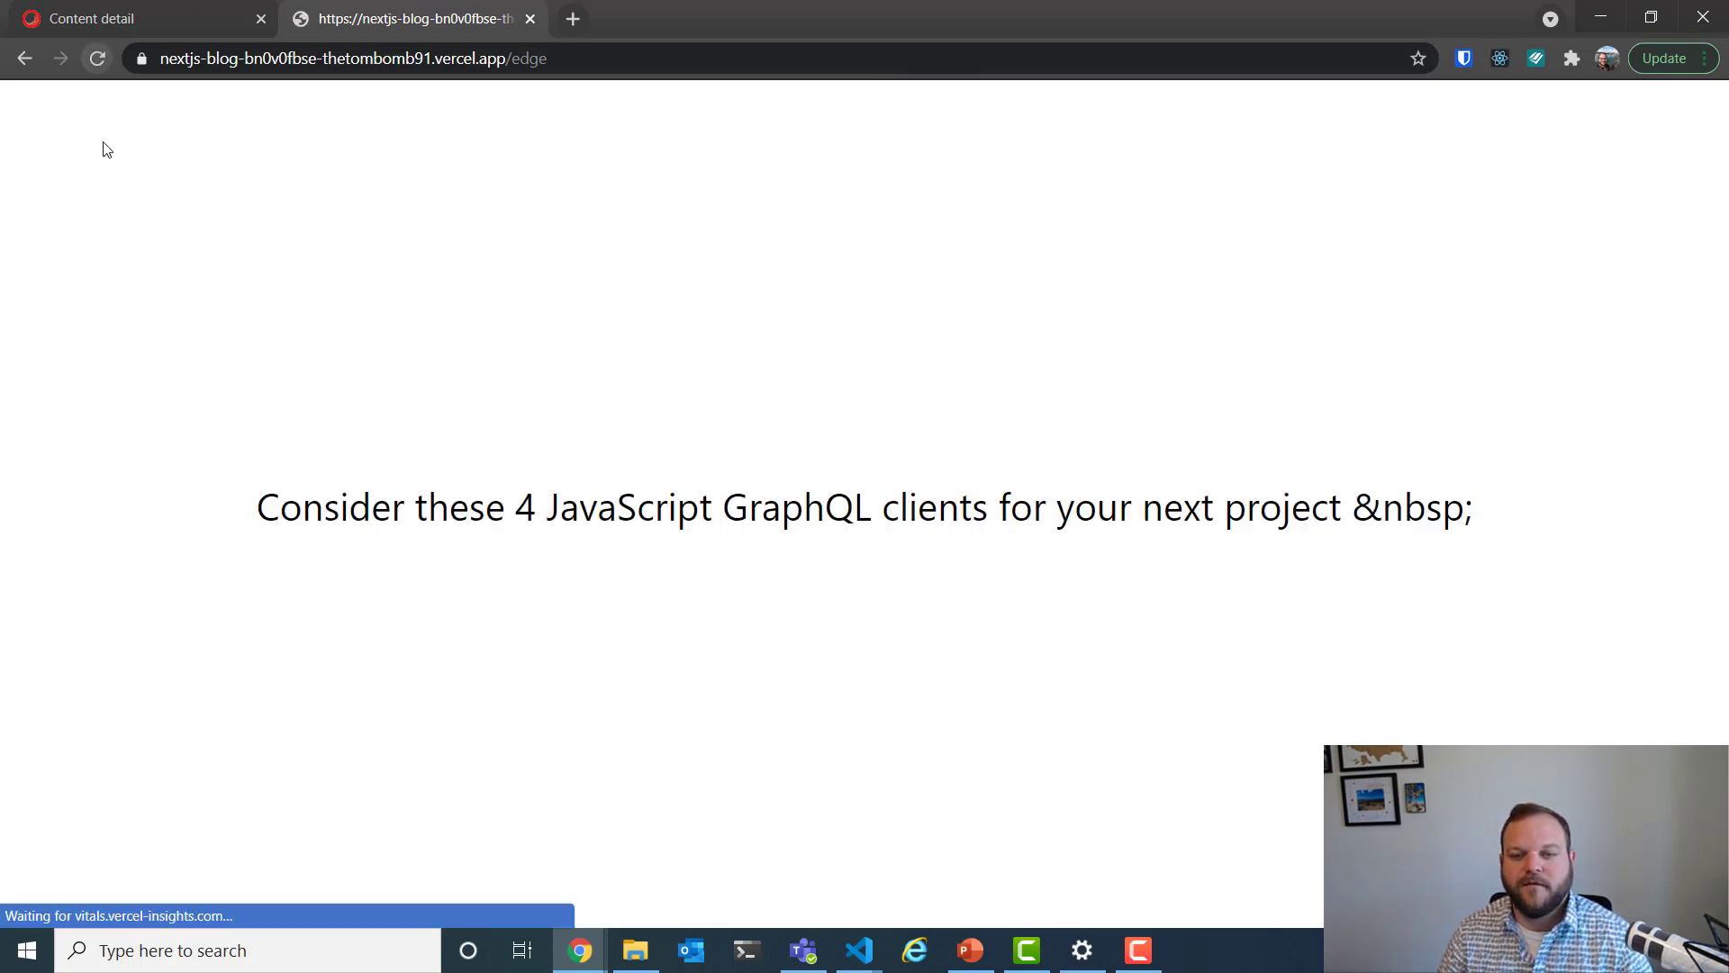
mouse_move(974, 661)
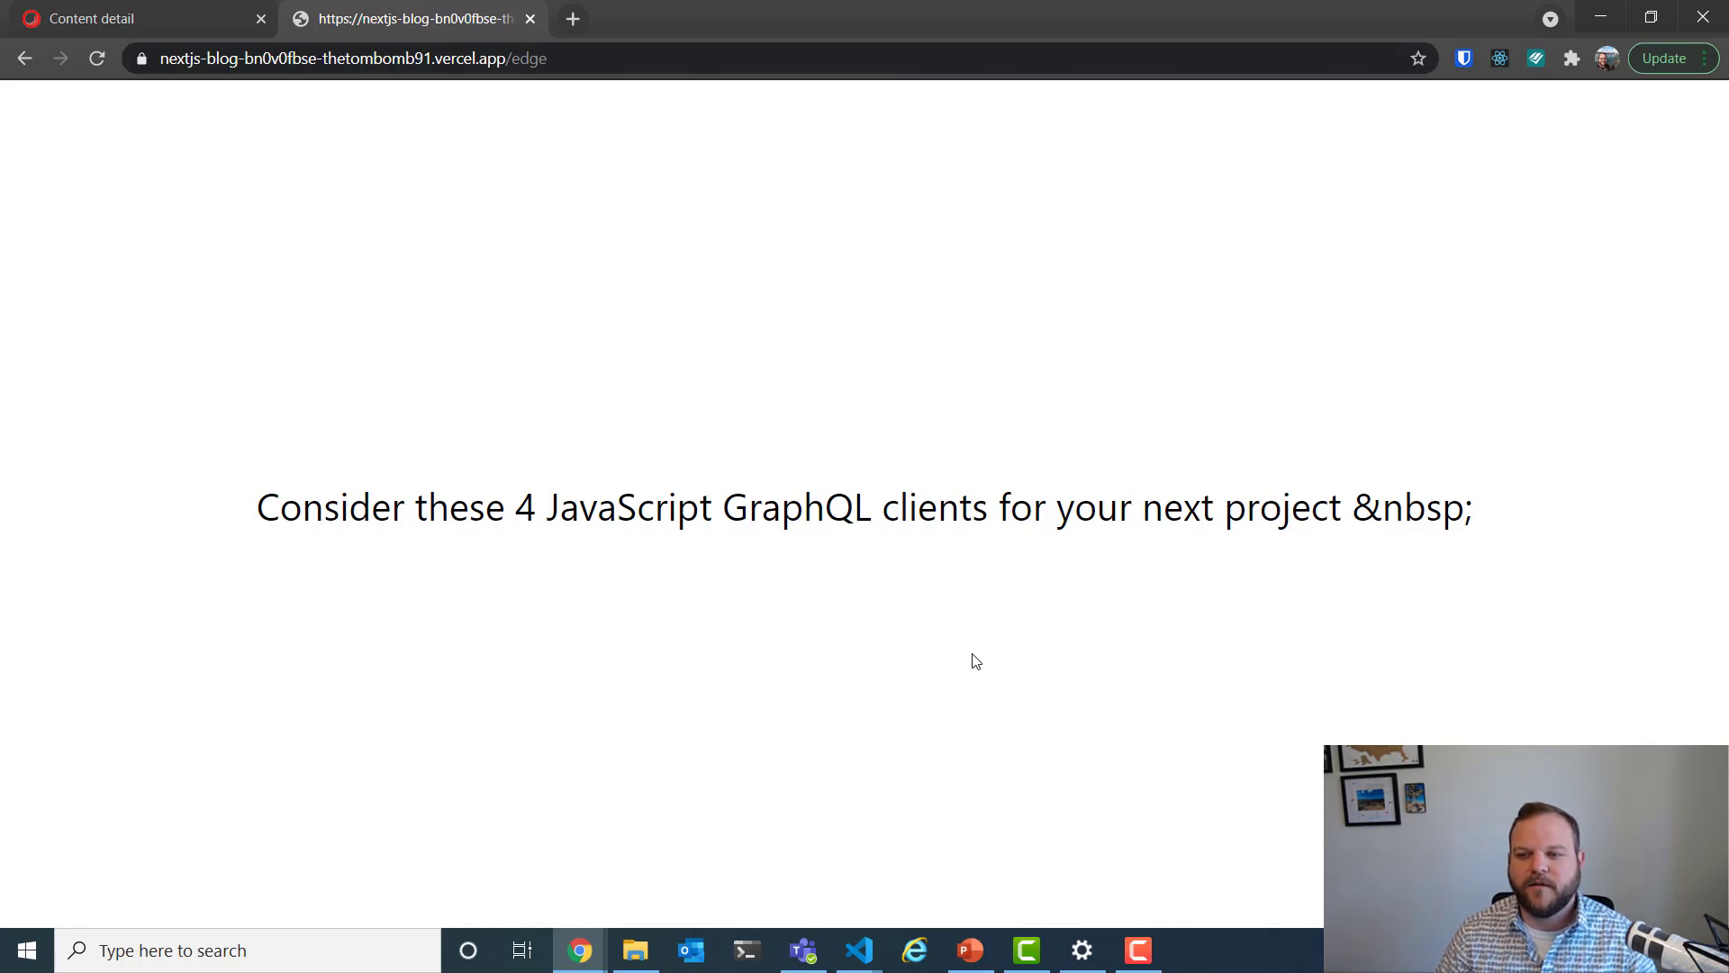
mouse_move(840, 295)
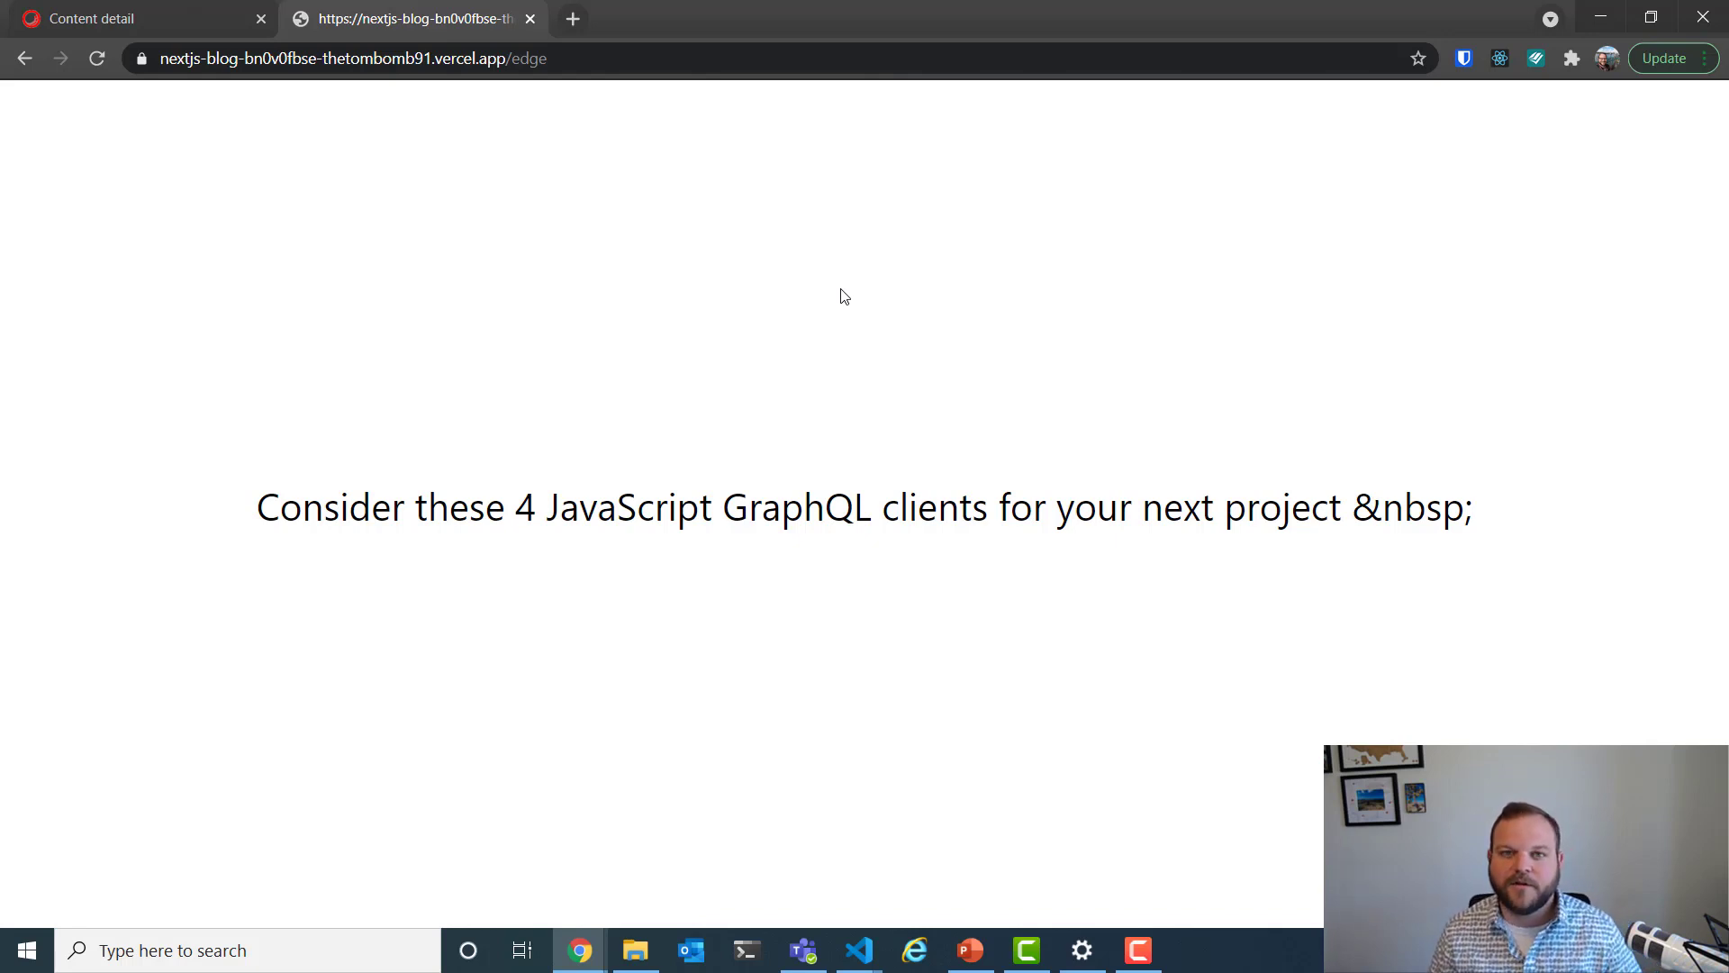
mouse_move(1074, 876)
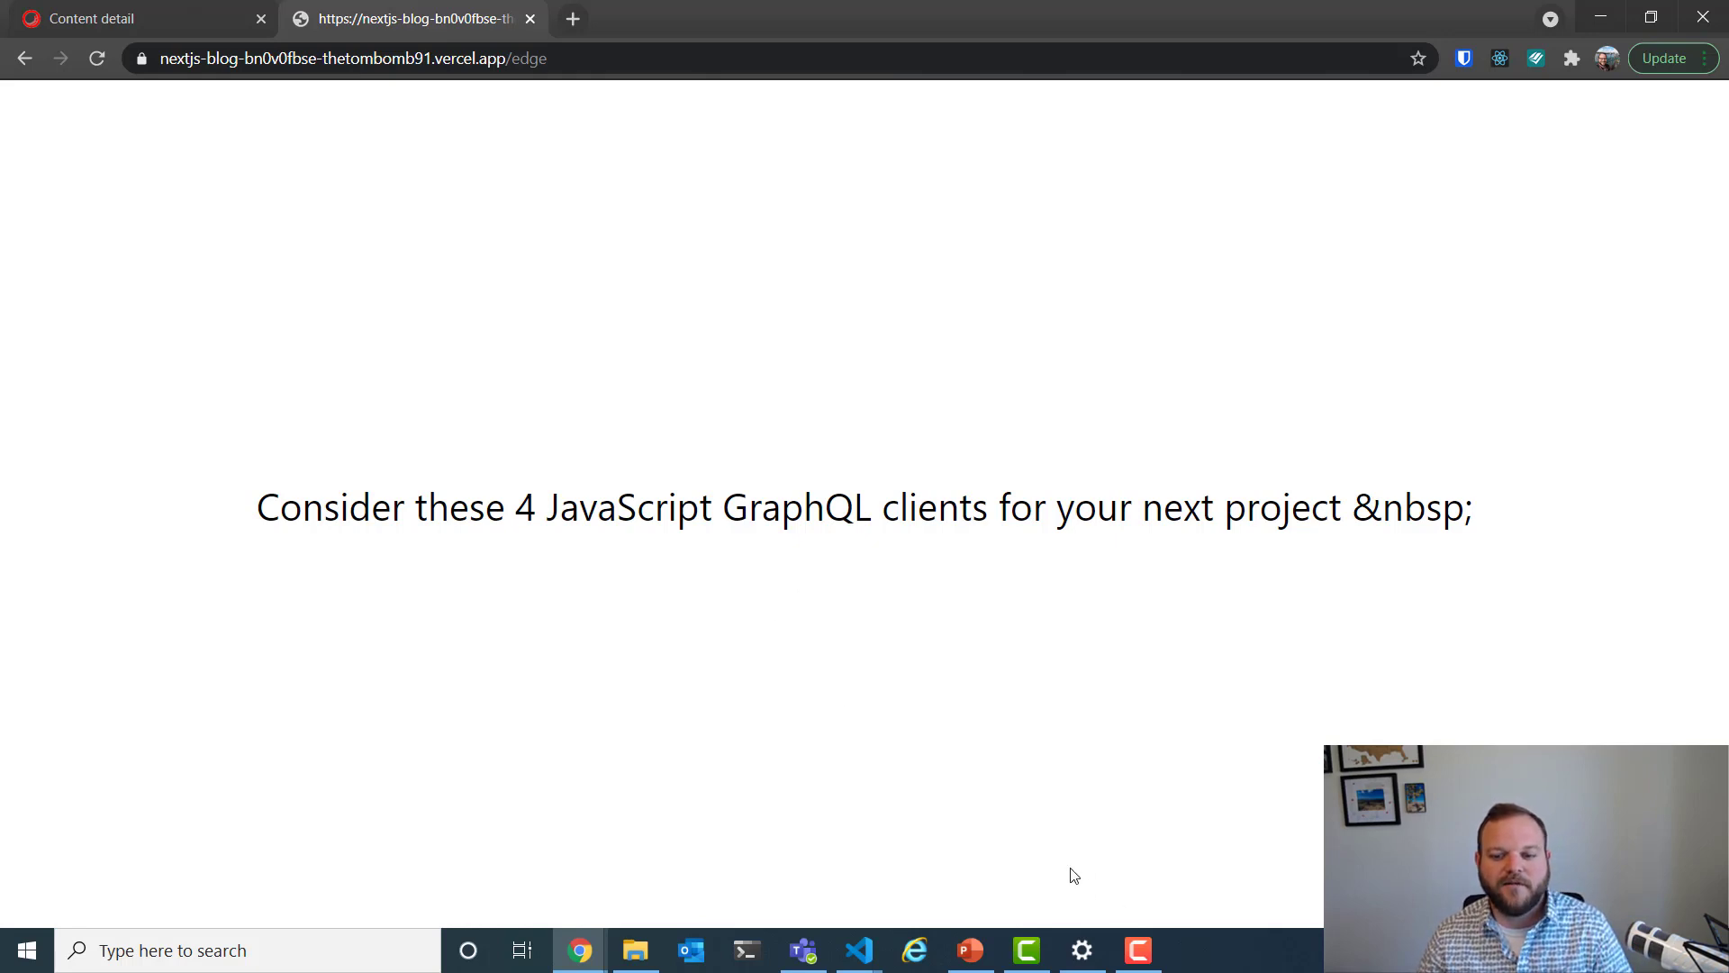